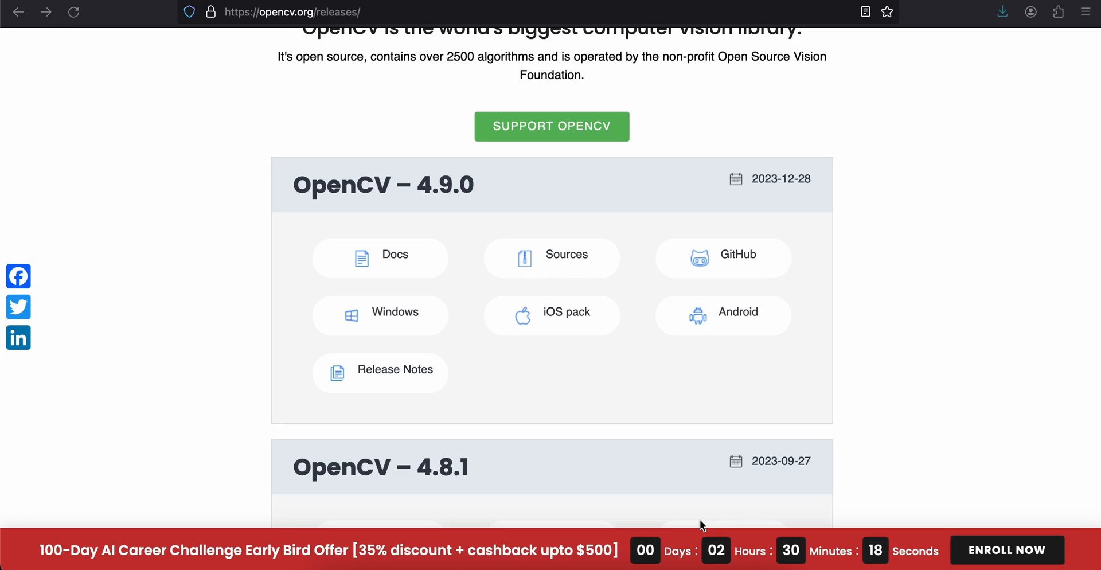
{"action": "mouse_move", "coordinate": [233, 187]}
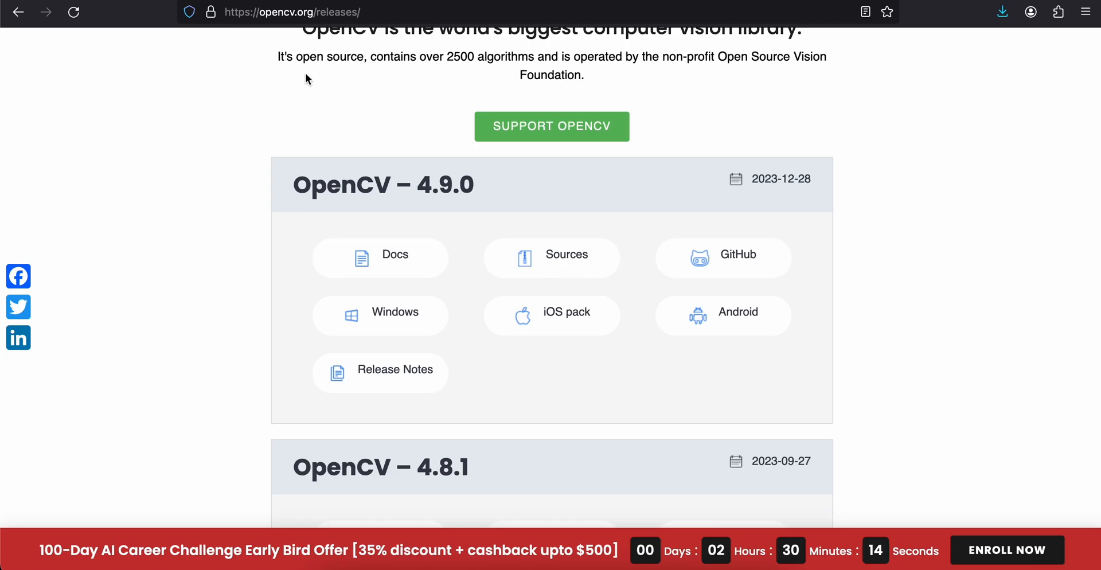
{"action": "mouse_move", "coordinate": [551, 315]}
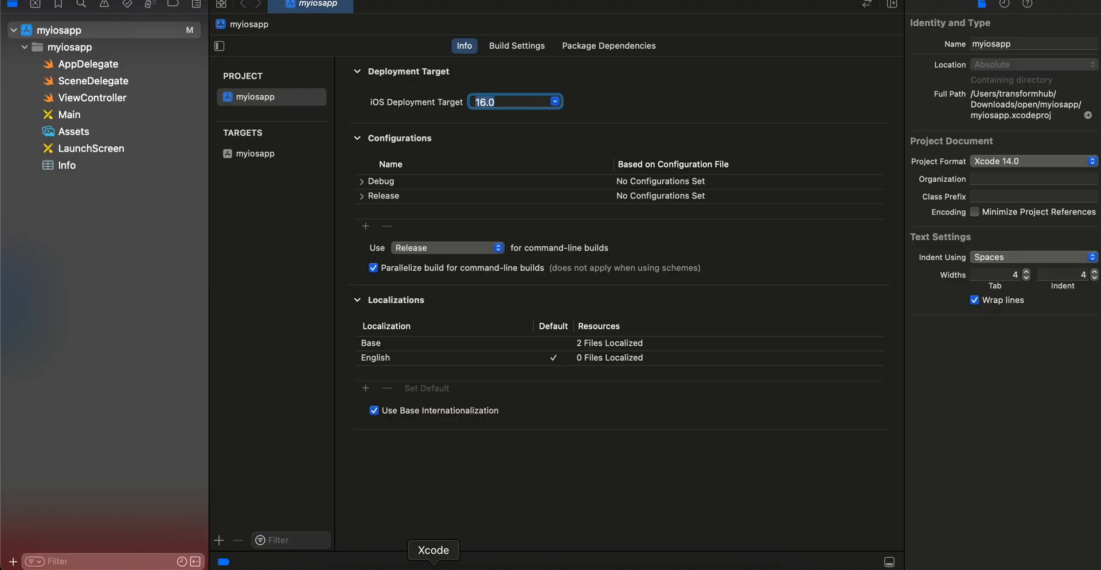
{"action": "mouse_move", "coordinate": [126, 96]}
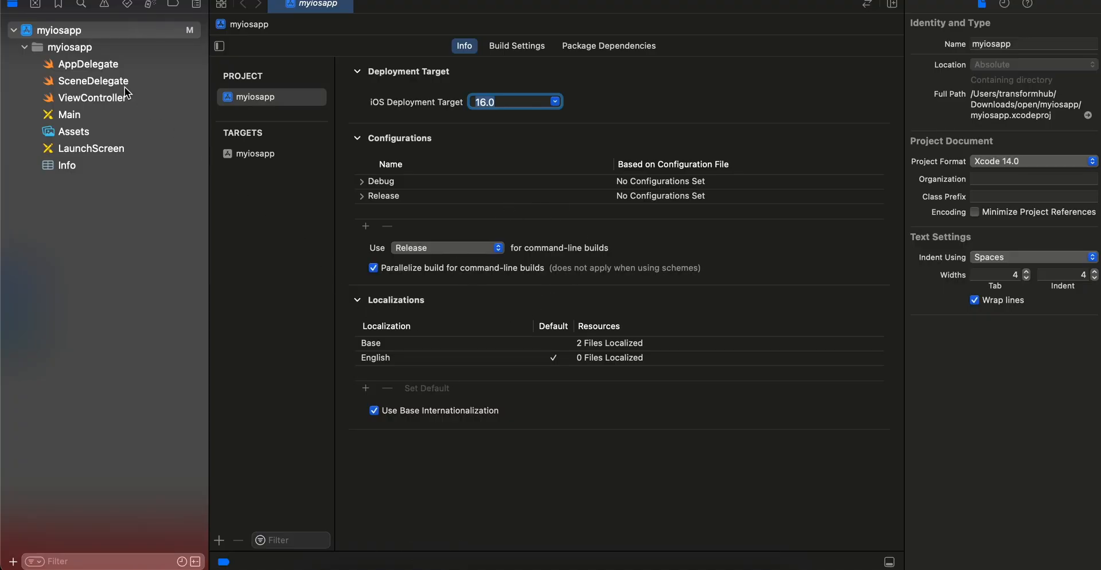
Show ViewController.swift with its default UIKit view controller template
{"action": "left_click", "coordinate": [92, 98]}
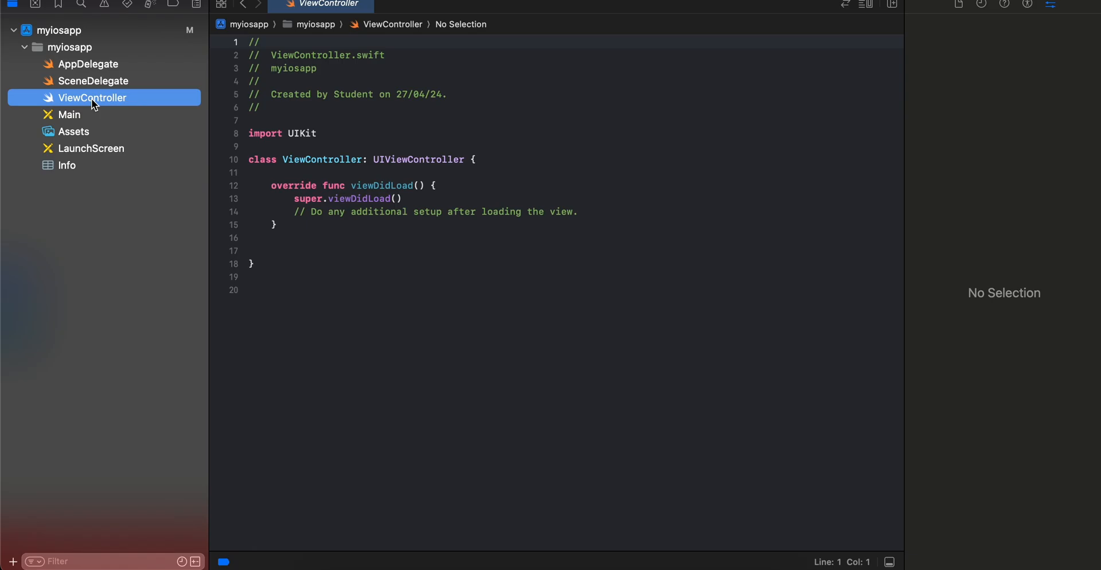
{"action": "mouse_move", "coordinate": [217, 120]}
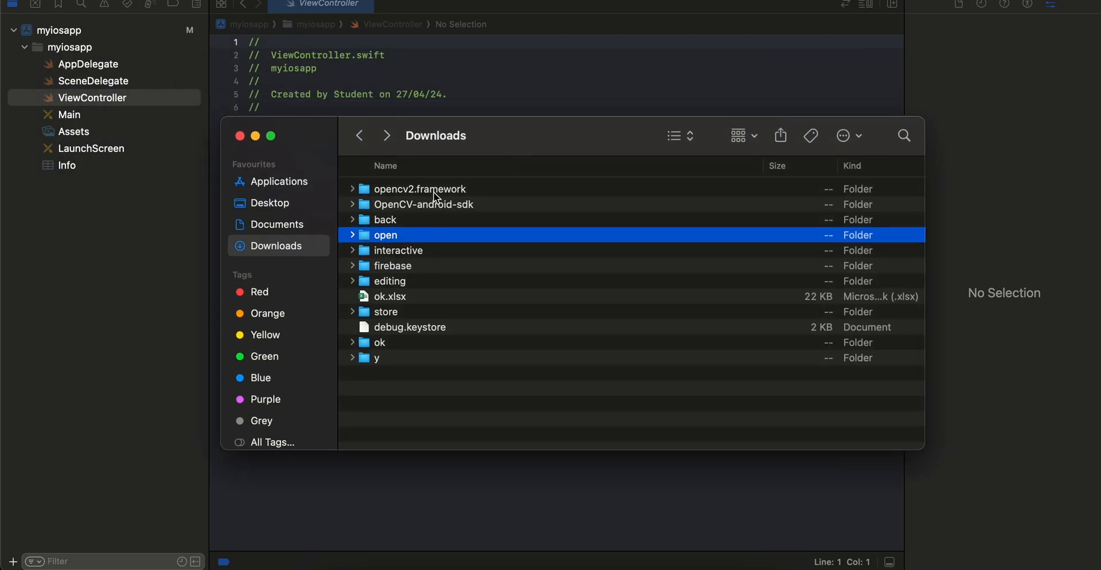
Add opencv2.framework from Downloads to the myiosapp project, copying it for the myiosapp target
{"action": "left_click", "coordinate": [419, 189]}
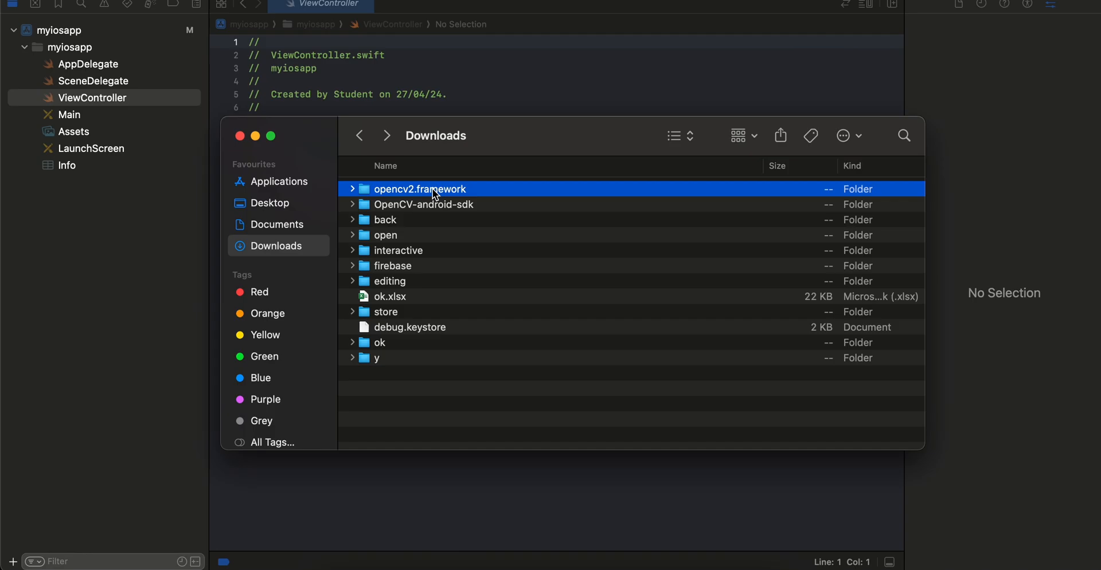
{"action": "mouse_move", "coordinate": [386, 226]}
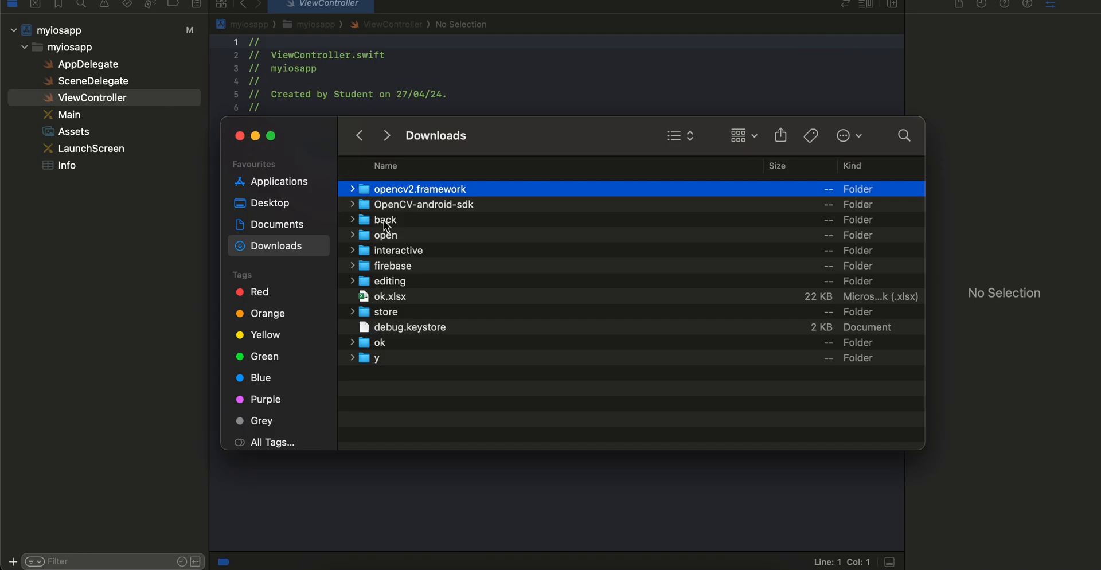
{"action": "left_click_drag", "start_coordinate": [420, 190], "coordinate": [238, 83]}
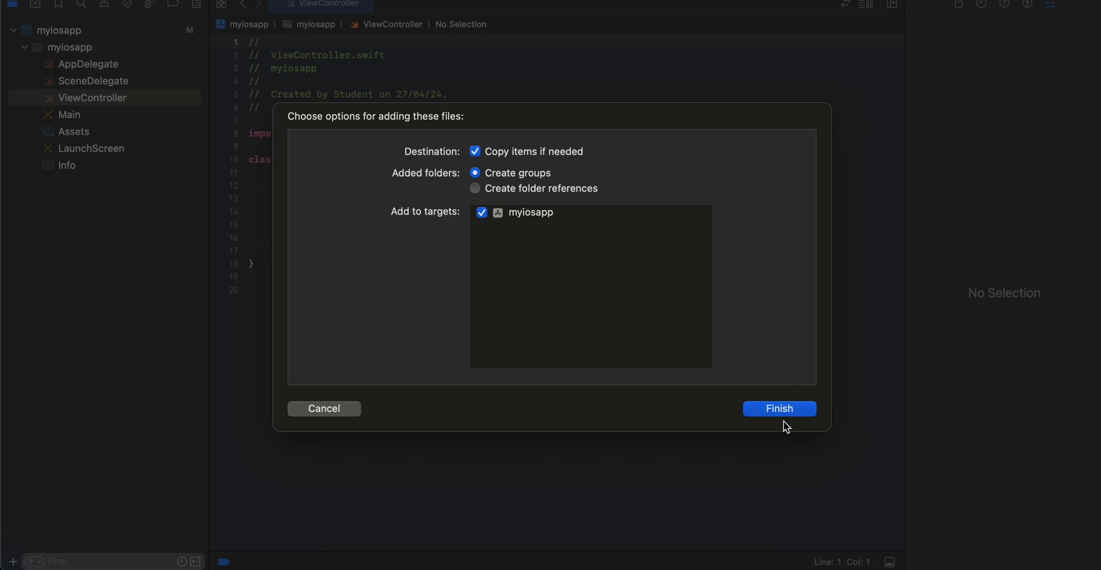
{"action": "left_click", "coordinate": [779, 408]}
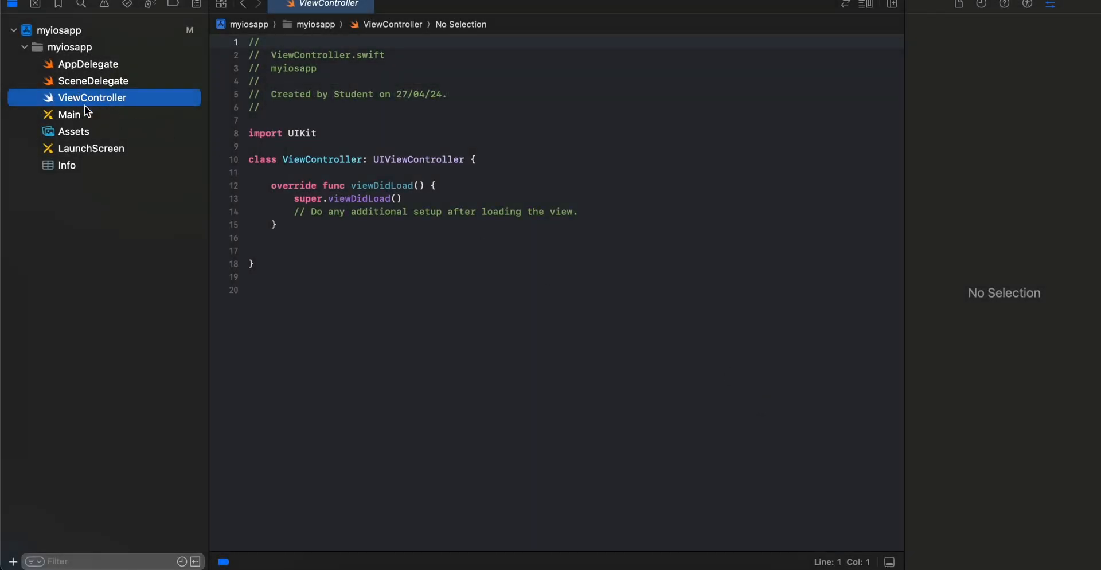
{"action": "mouse_move", "coordinate": [122, 115]}
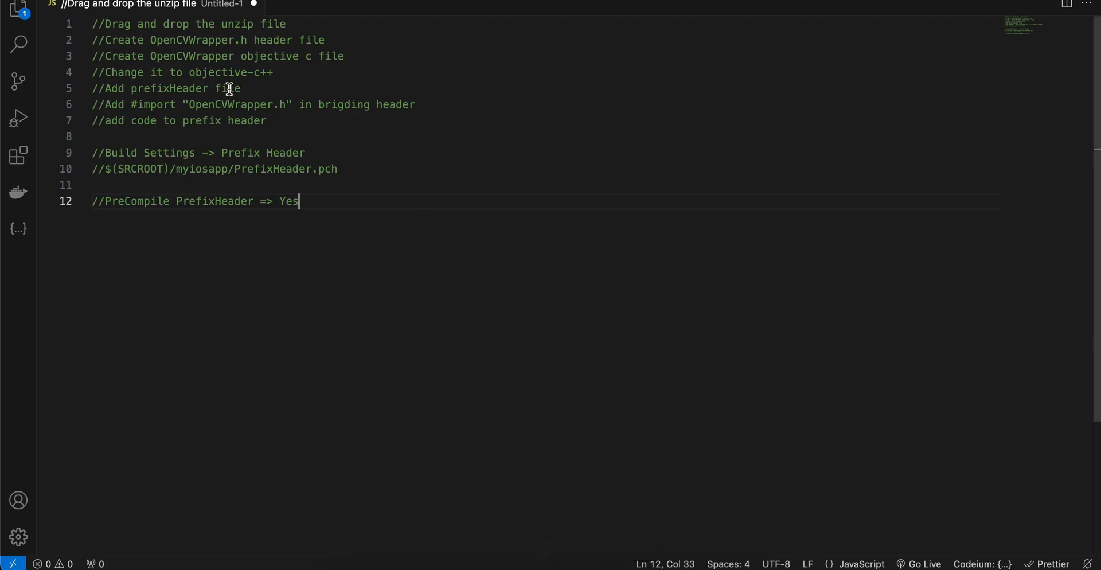
Check the OpenCVWrapper.h name in the setup notes and return to Xcode
{"action": "double_click", "coordinate": [191, 40]}
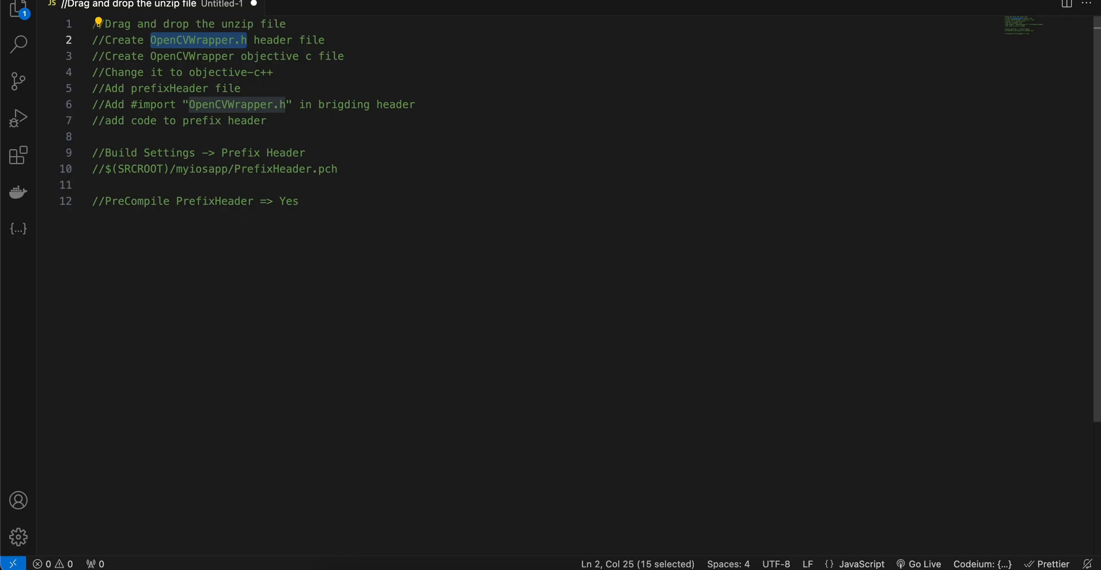
{"action": "left_click", "coordinate": [433, 562]}
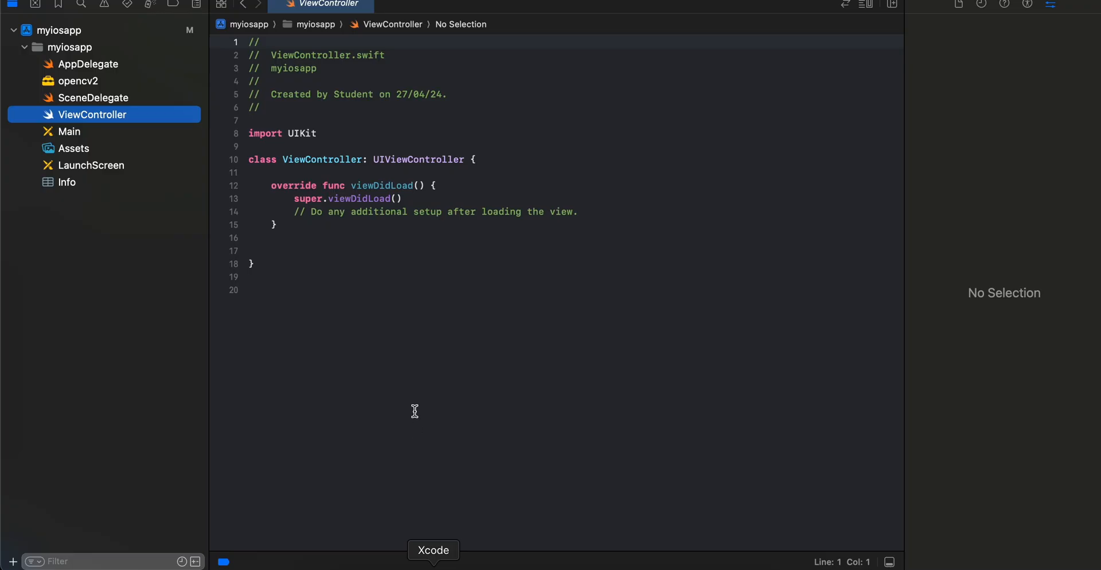
{"action": "mouse_move", "coordinate": [345, 334]}
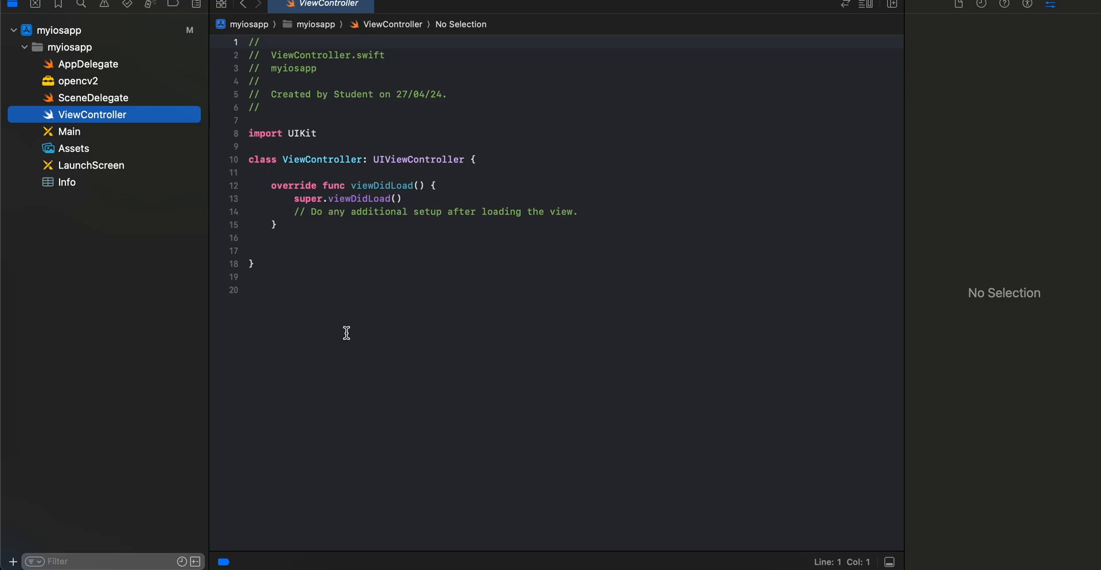
{"action": "mouse_move", "coordinate": [70, 88]}
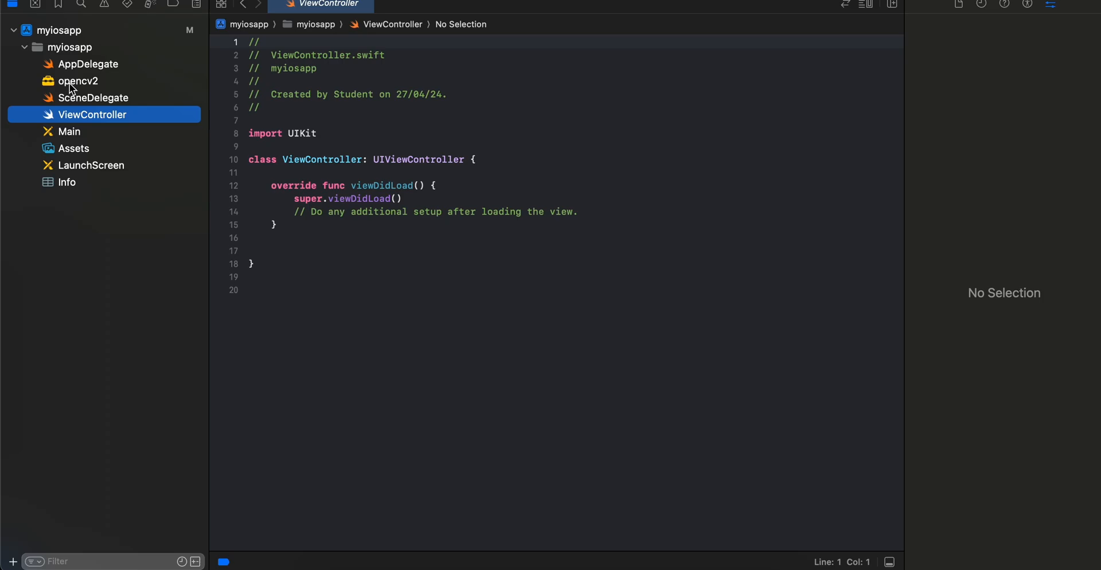
Select the myiosapp group to reach its file actions
{"action": "left_click", "coordinate": [78, 80]}
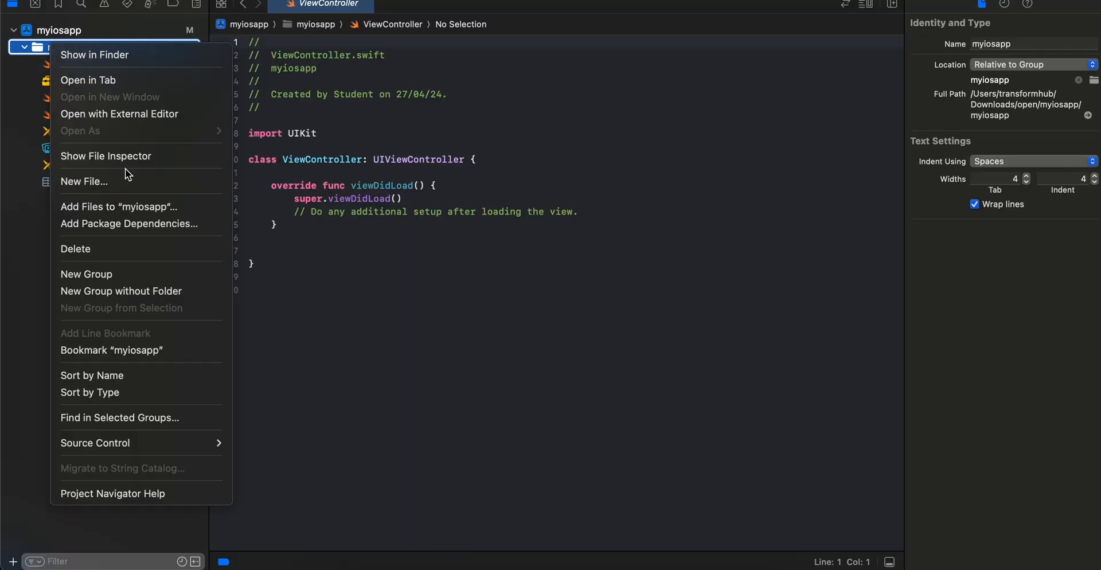
Create a new iOS header file named OpenCVWrapper.h in the myiosapp group
{"action": "left_click", "coordinate": [84, 182]}
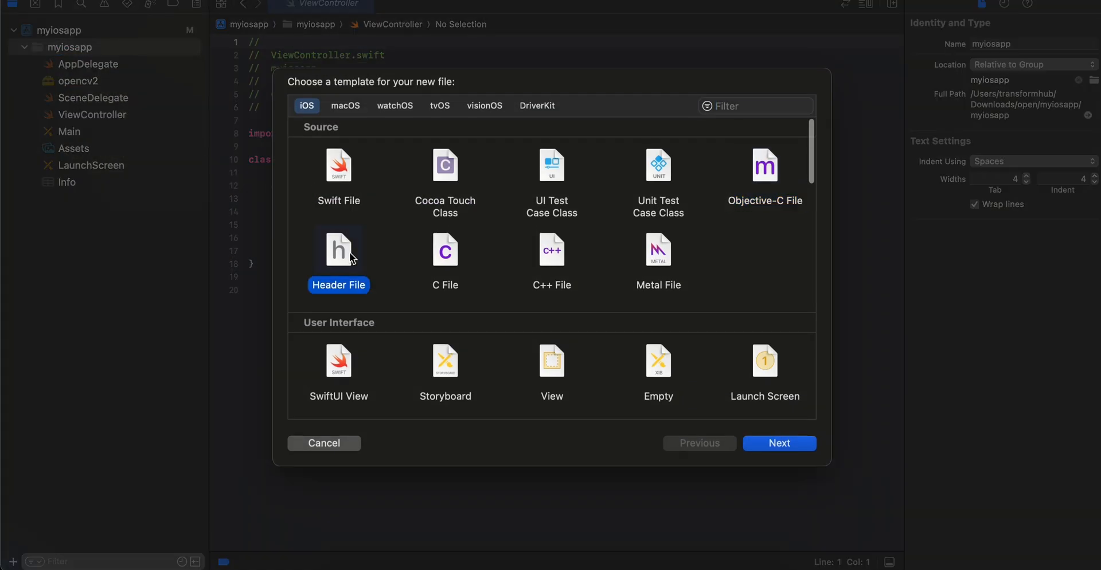
{"action": "left_click", "coordinate": [778, 443]}
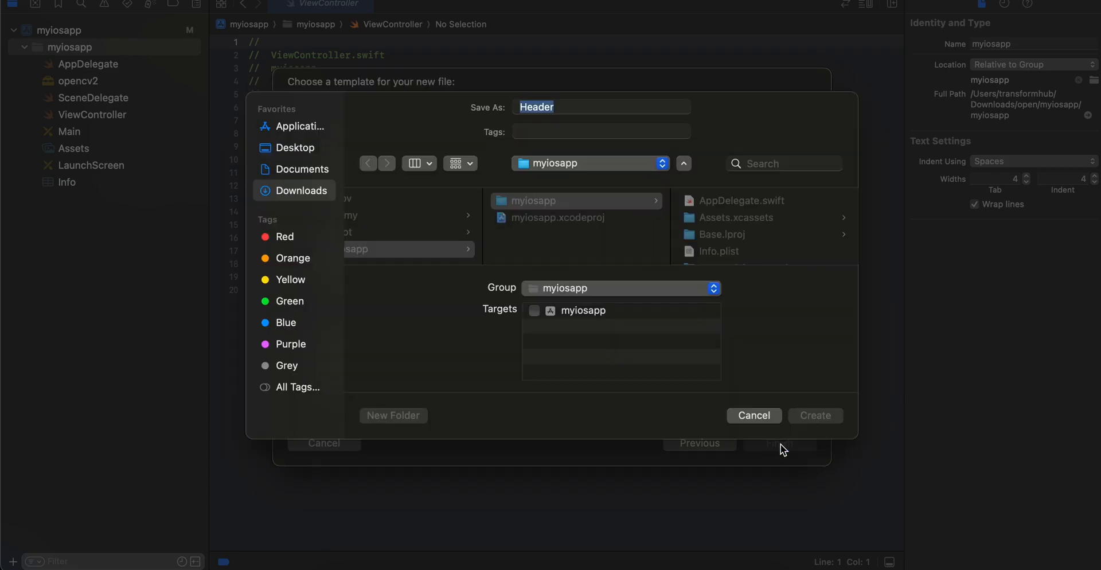
{"action": "type", "text": "OpenCVWrapper.h"}
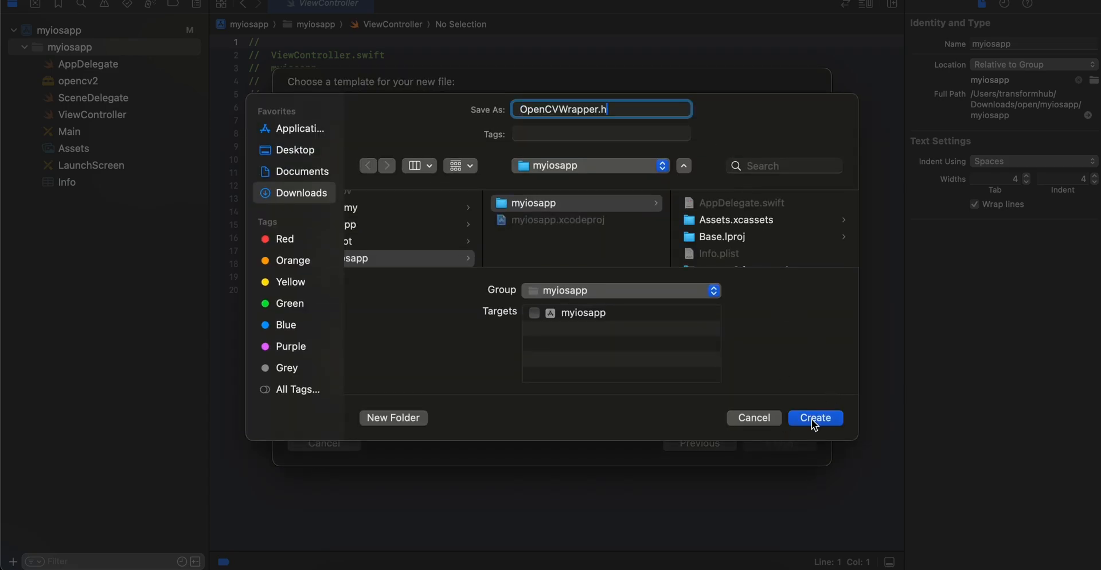
{"action": "left_click", "coordinate": [815, 417]}
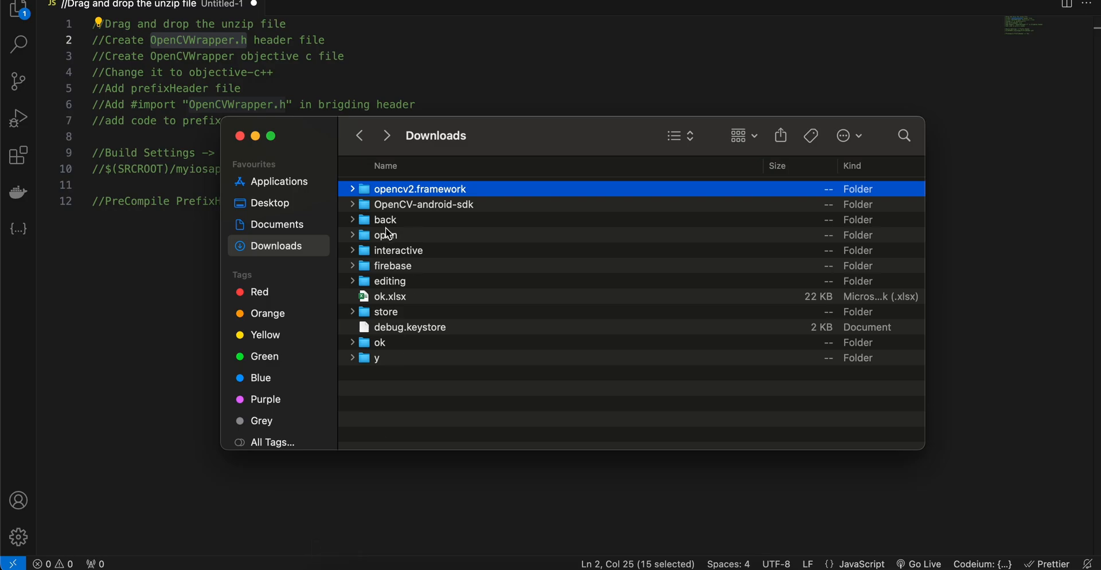
Browse into the open and dummy project folders in Finder, then return to Xcode
{"action": "double_click", "coordinate": [385, 233]}
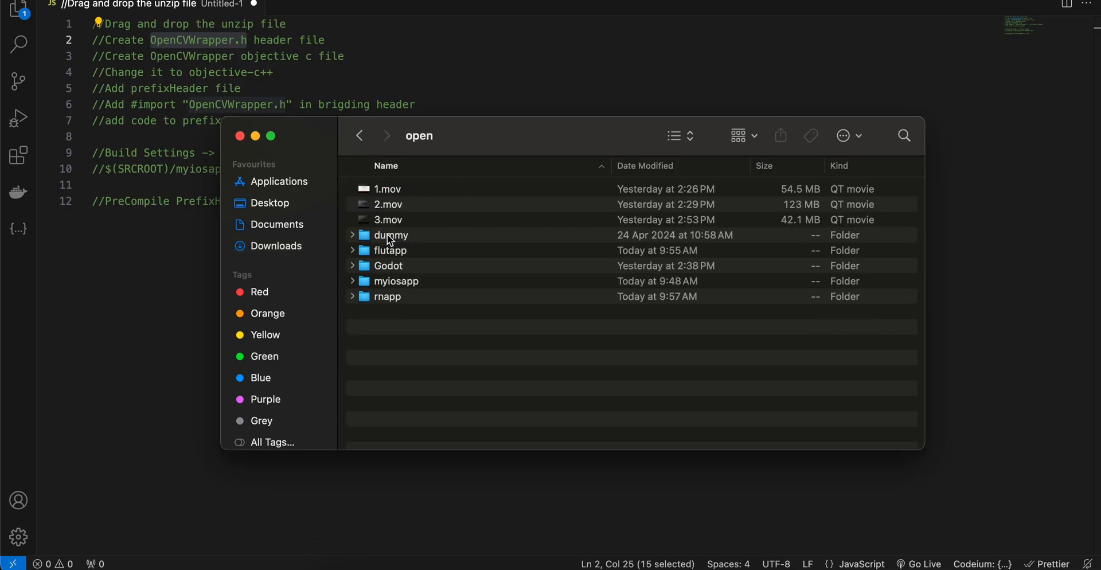
{"action": "double_click", "coordinate": [390, 234]}
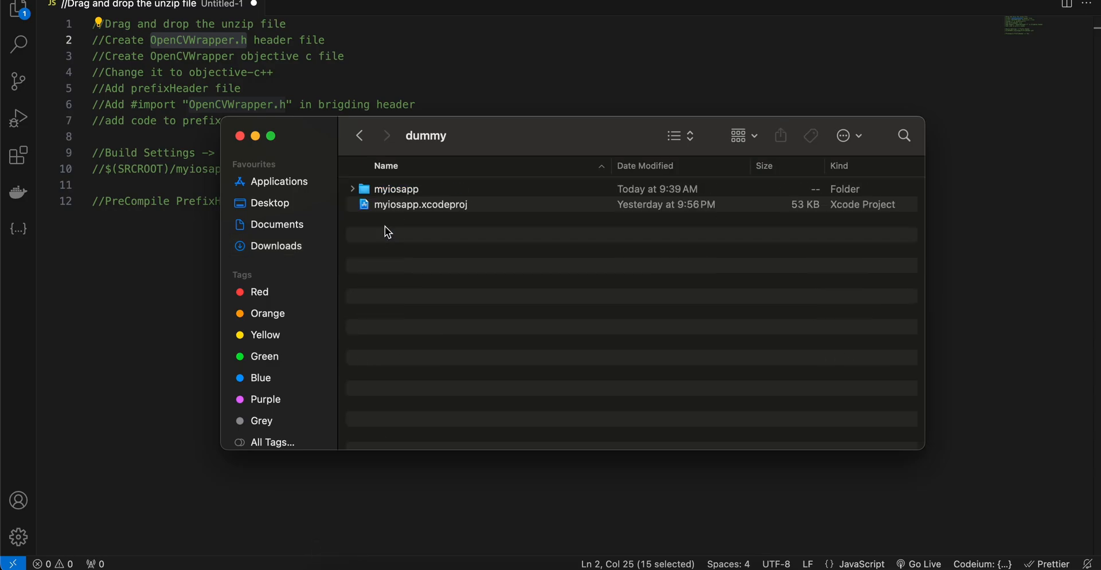
{"action": "double_click", "coordinate": [395, 189]}
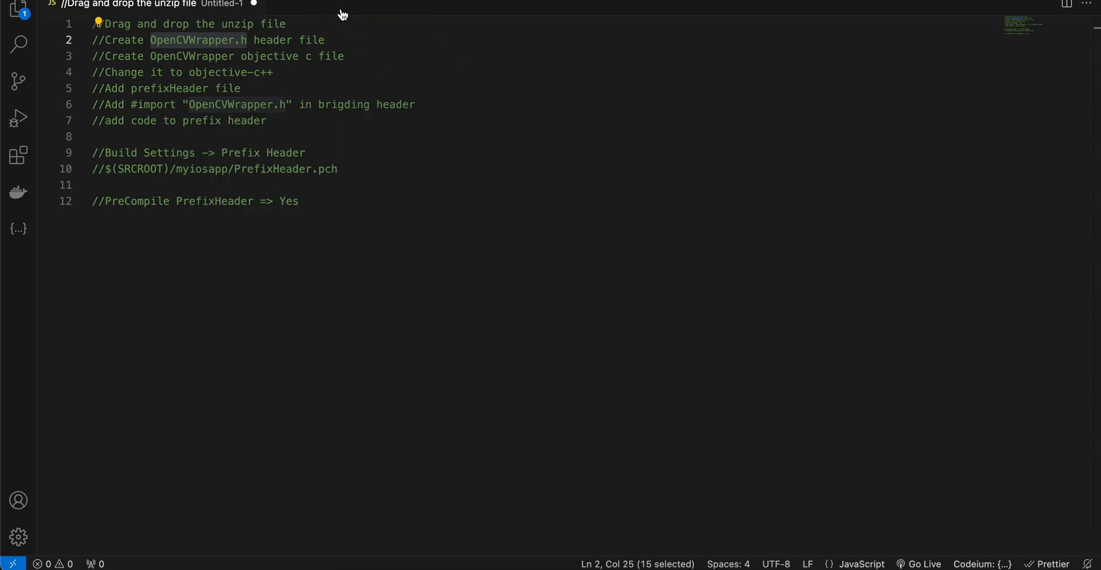
{"action": "left_click", "coordinate": [331, 4]}
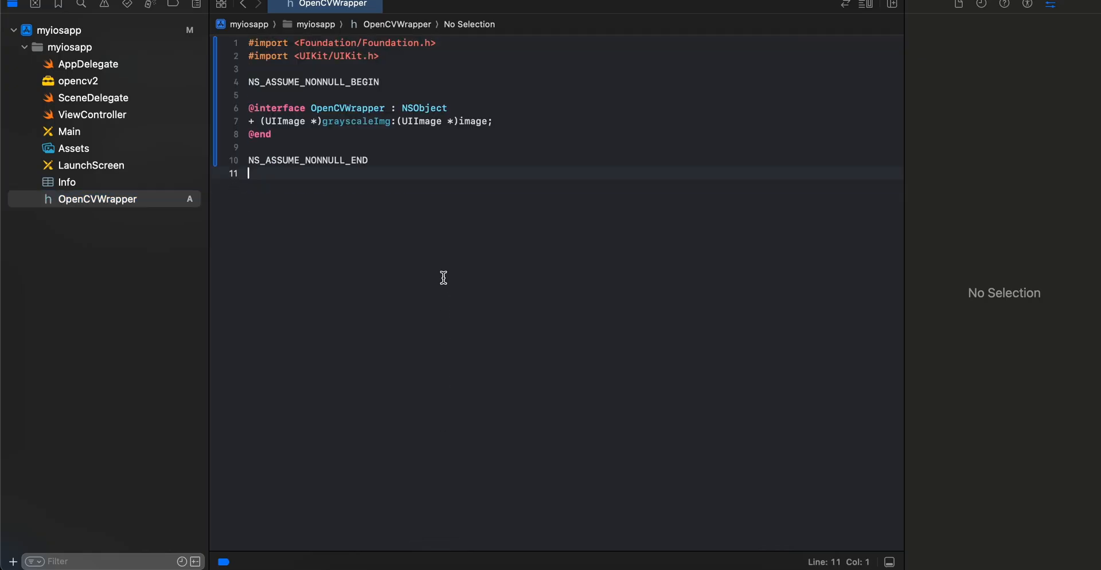
{"action": "mouse_move", "coordinate": [294, 49]}
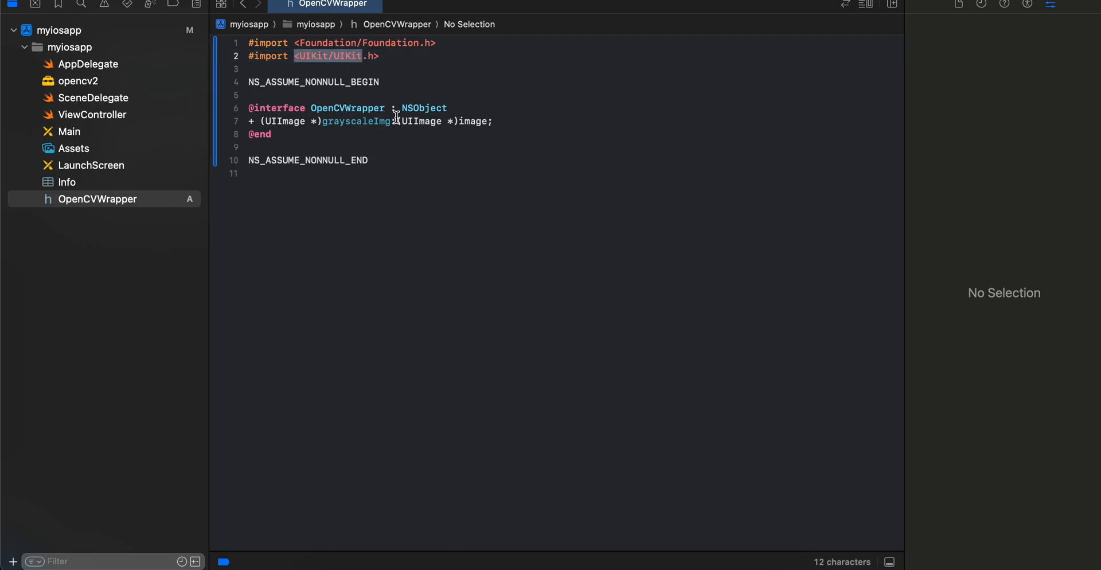
Review the '+ (UIImage *)grayscaleImg:(UIImage *)image;' declaration in OpenCVWrapper.h
{"action": "double_click", "coordinate": [357, 121]}
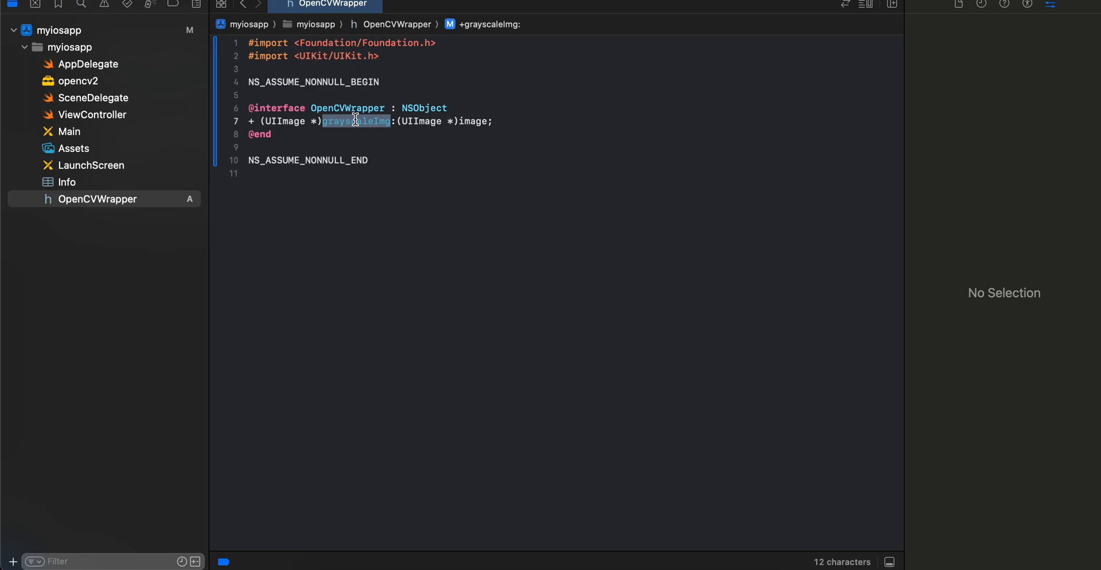
{"action": "mouse_move", "coordinate": [427, 121]}
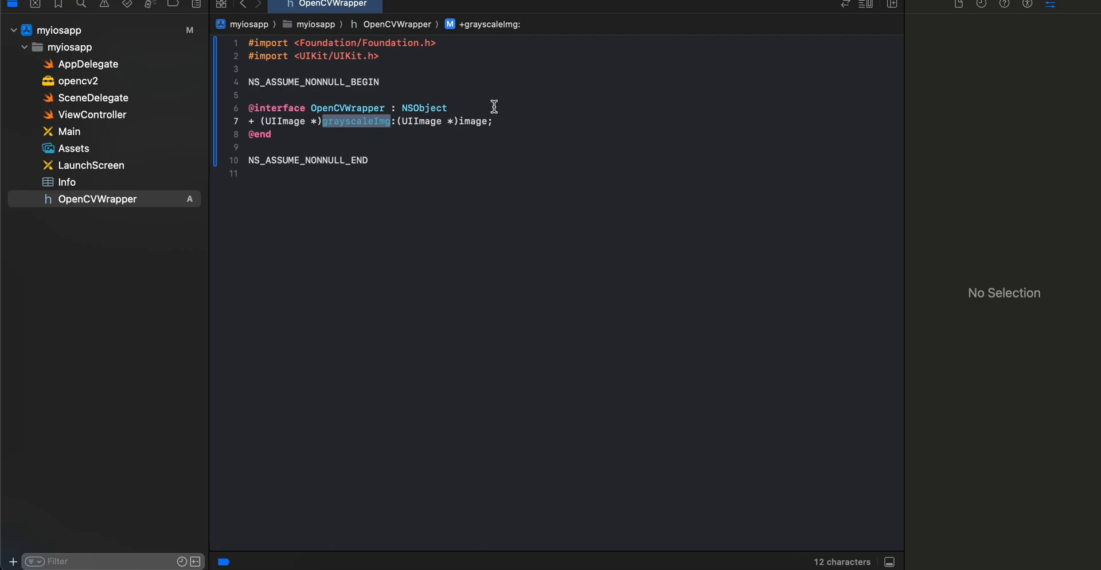
{"action": "mouse_move", "coordinate": [377, 143]}
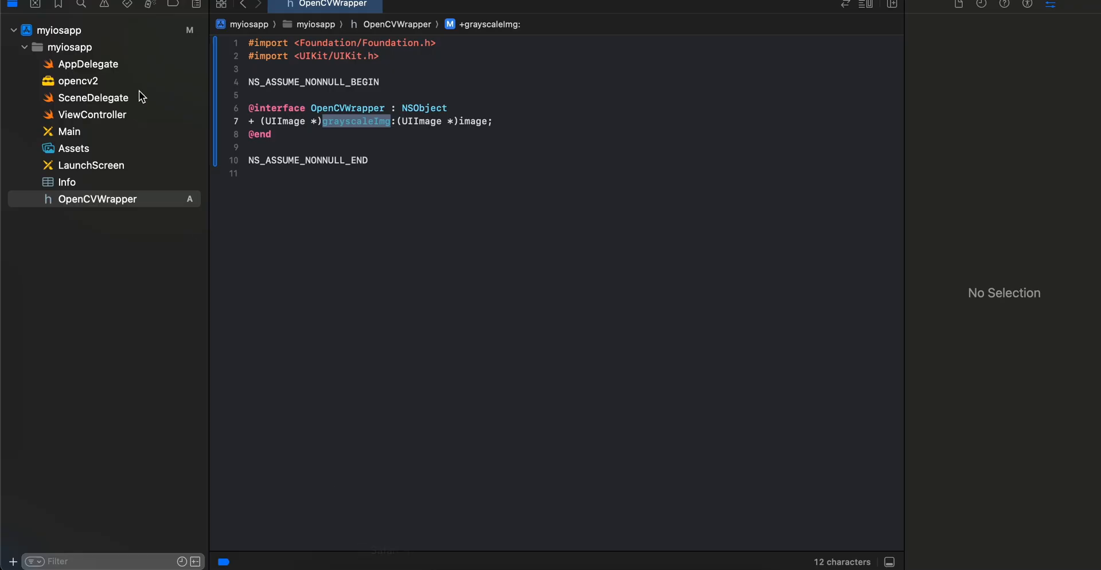
Create an Objective-C file named OpenCVWrapper in myiosapp and have a bridging header generated
{"action": "right_click", "coordinate": [73, 47]}
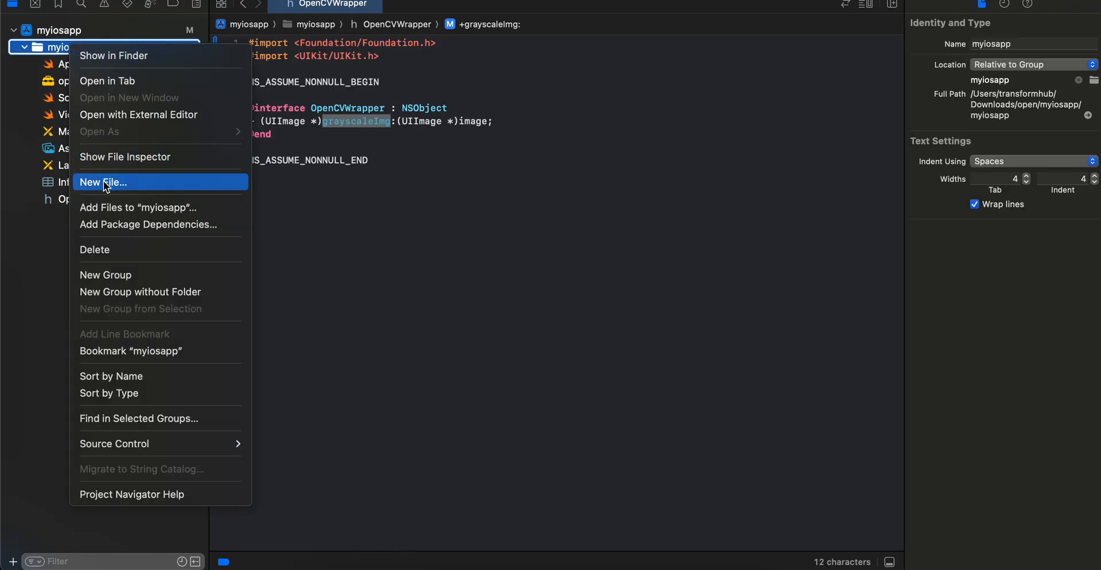
{"action": "left_click", "coordinate": [102, 182]}
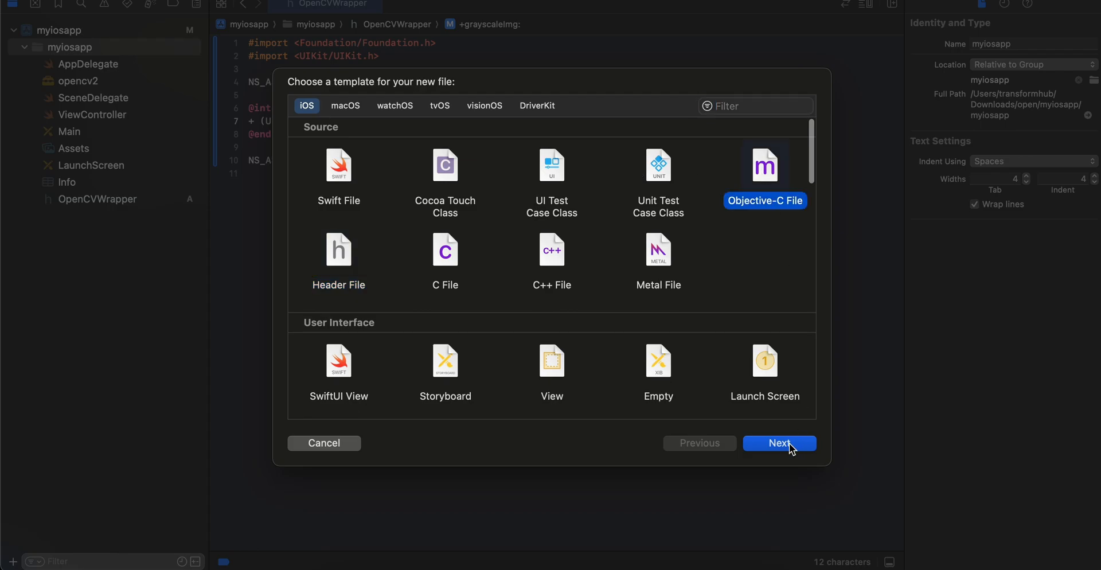
{"action": "left_click", "coordinate": [779, 442]}
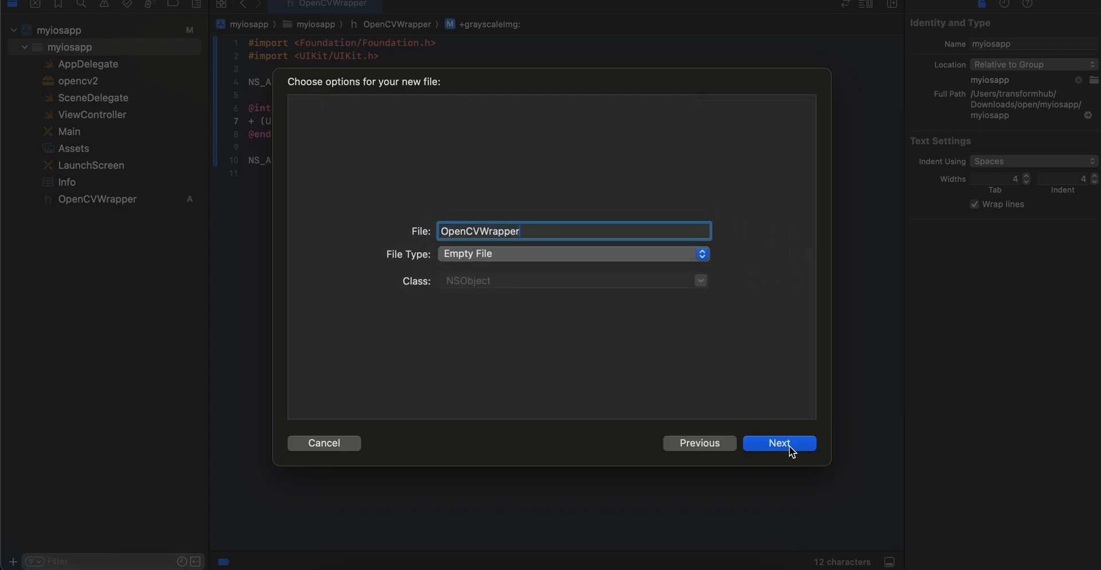
{"action": "left_click", "coordinate": [778, 443]}
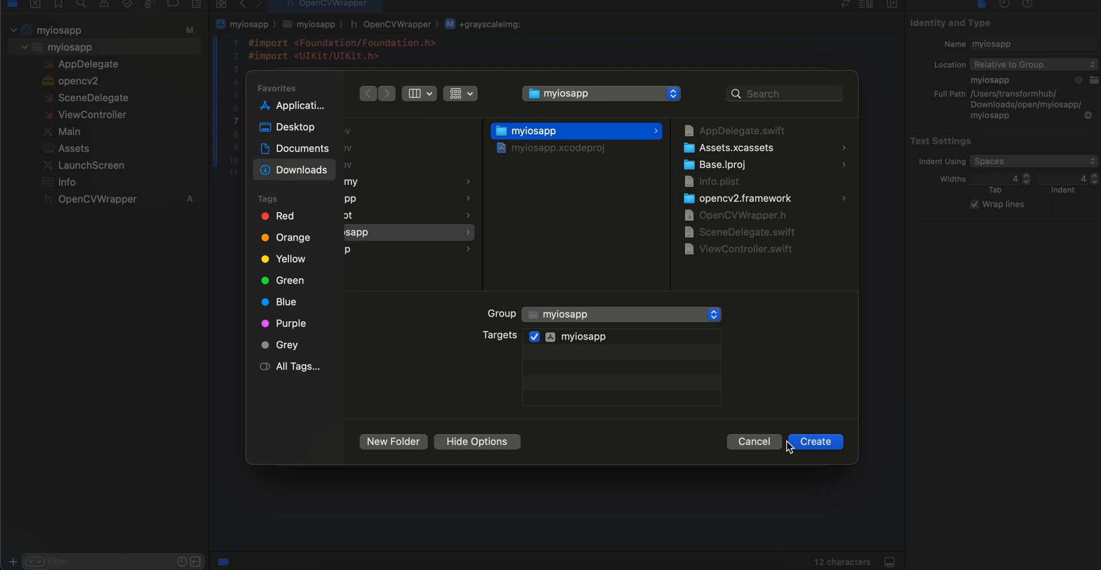
{"action": "left_click", "coordinate": [814, 441]}
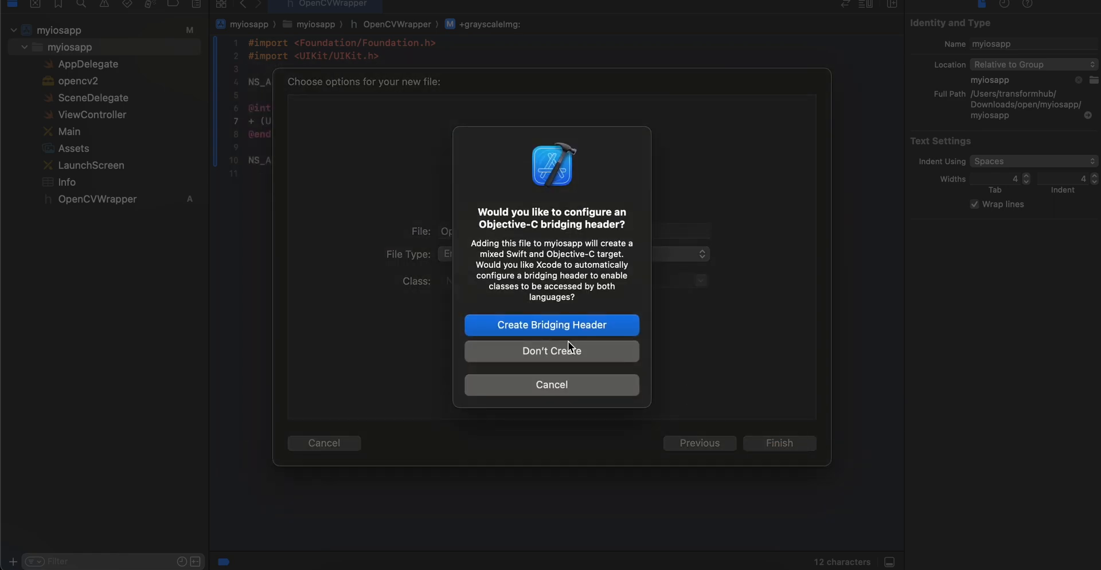
{"action": "left_click", "coordinate": [550, 325]}
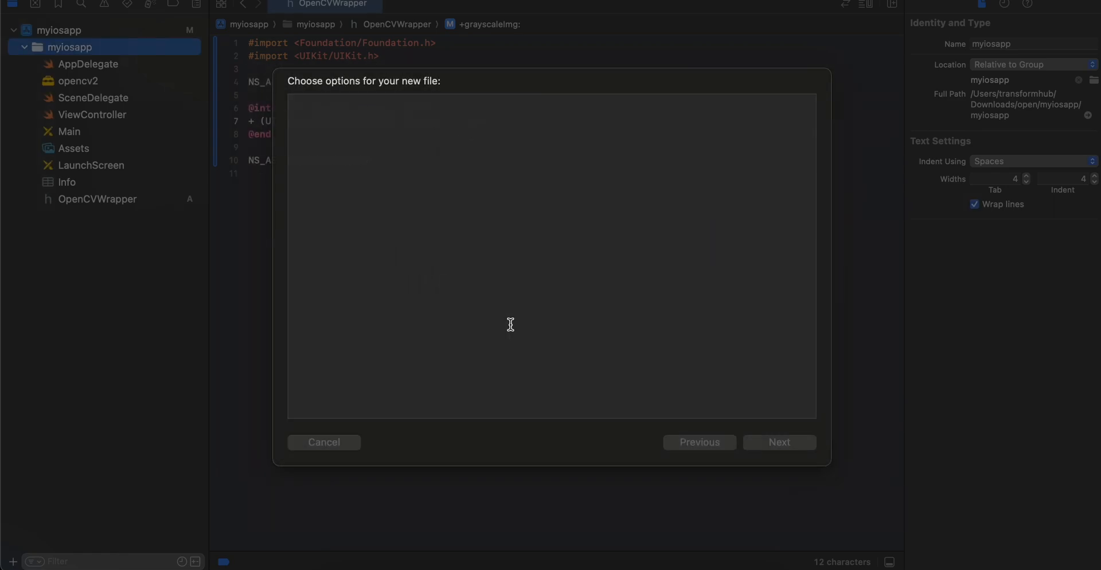
{"action": "left_click", "coordinate": [779, 442]}
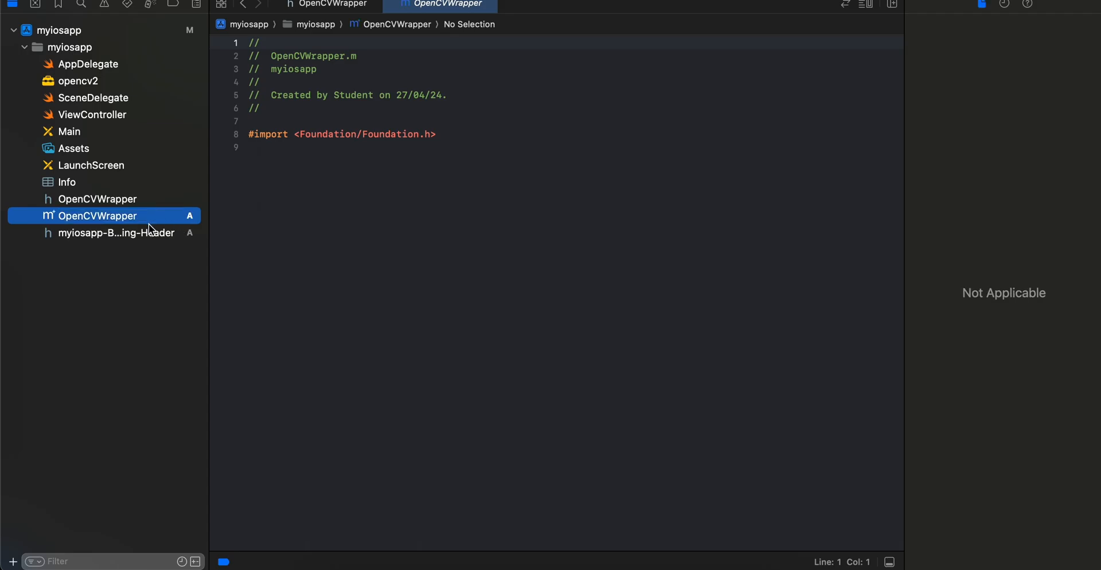
{"action": "mouse_move", "coordinate": [104, 223]}
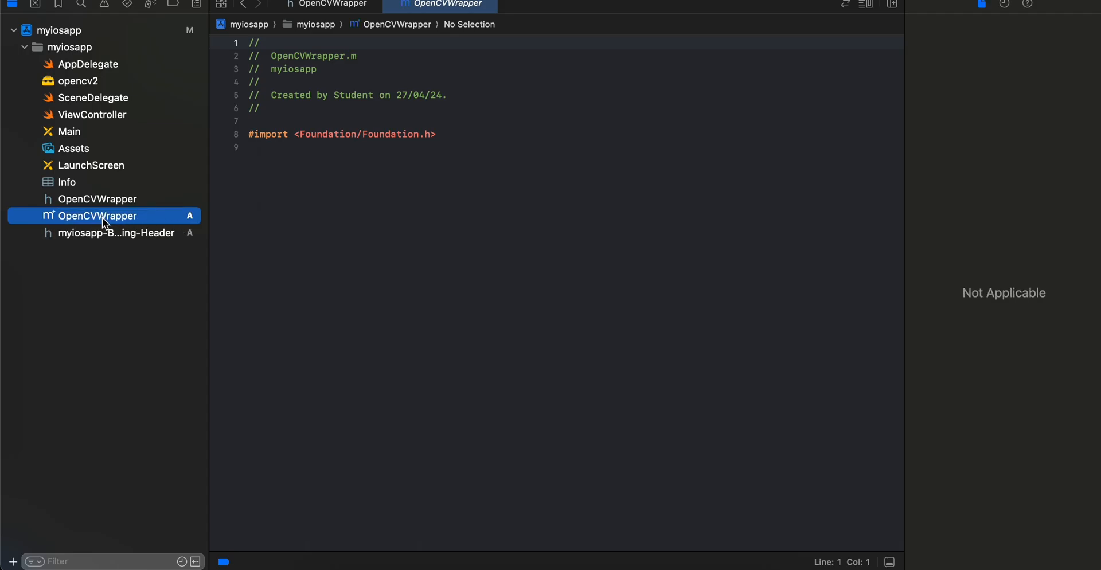
{"action": "mouse_move", "coordinate": [437, 452]}
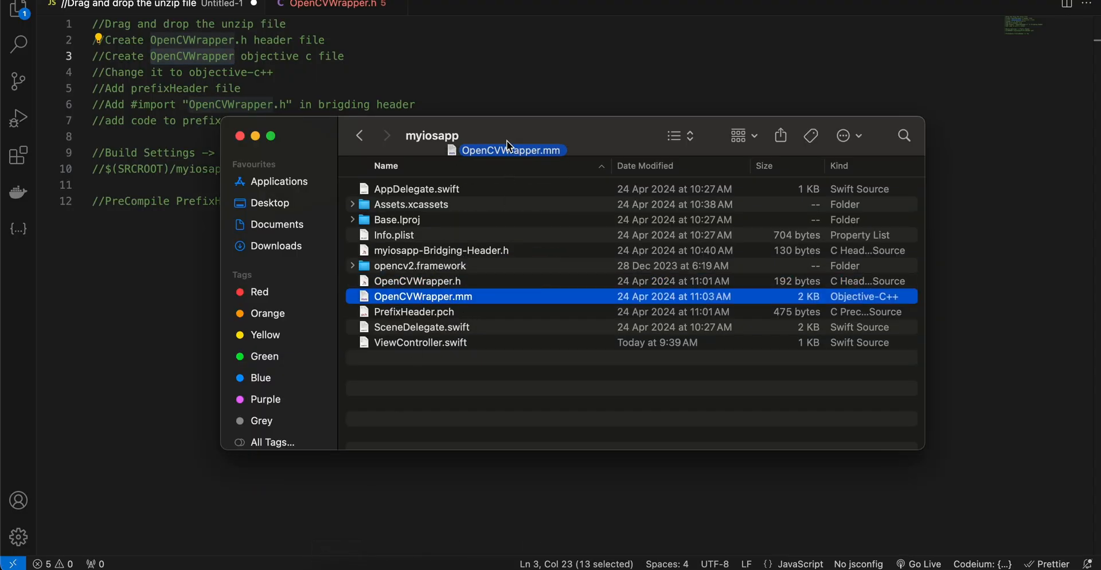
View the reference OpenCVWrapper.mm file in Finder
{"action": "double_click", "coordinate": [423, 296]}
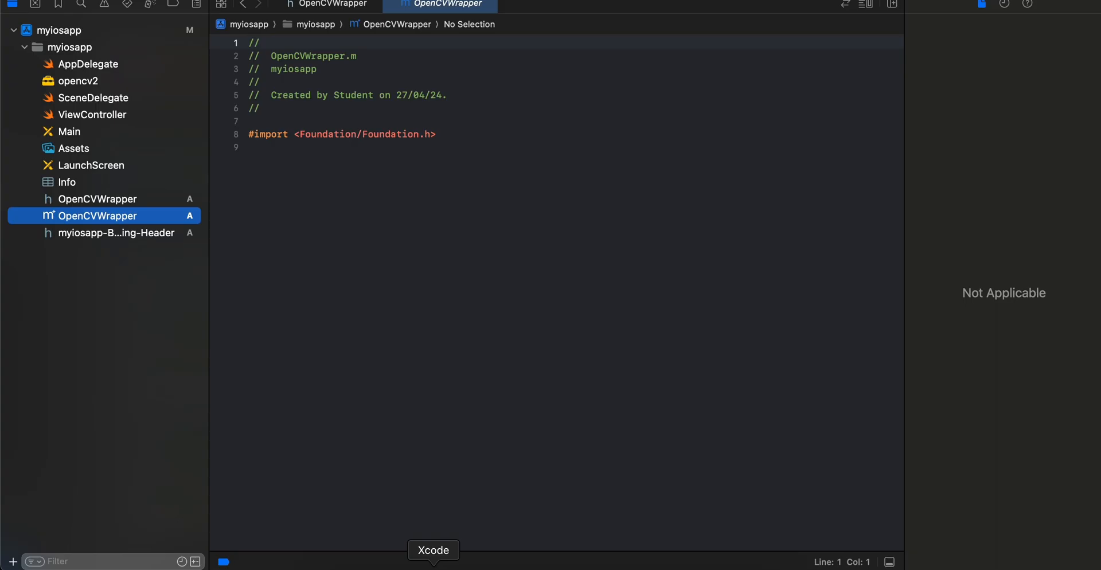
Replace OpenCVWrapper's contents with the reference convertToMat category and grayscaleImg implementation, then review it
{"action": "key", "text": "cmd+a"}
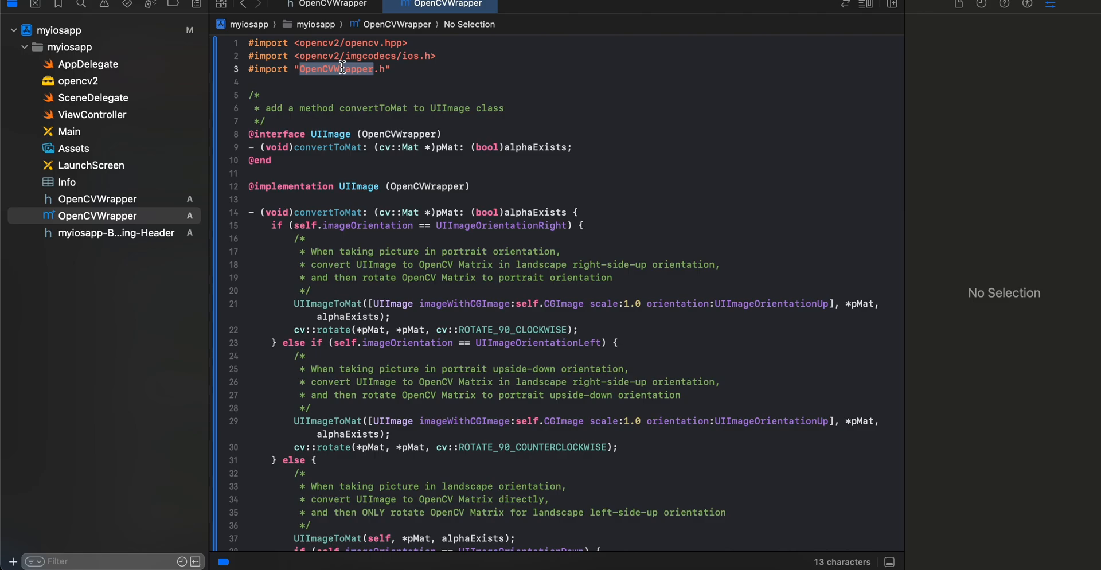
{"action": "scroll", "scroll_direction": "down", "scroll_amount": 3}
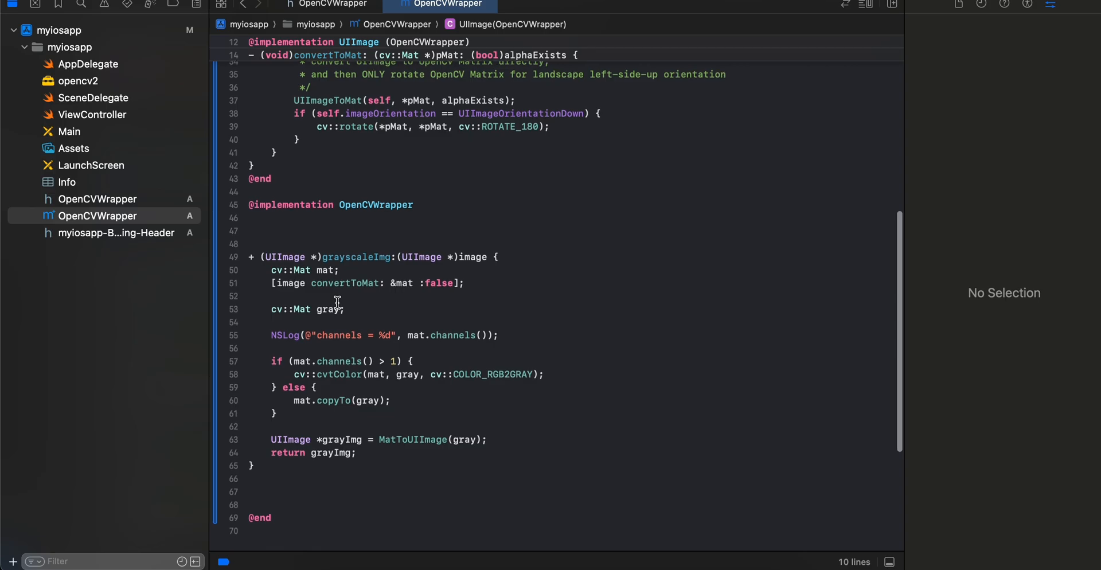
{"action": "double_click", "coordinate": [356, 256]}
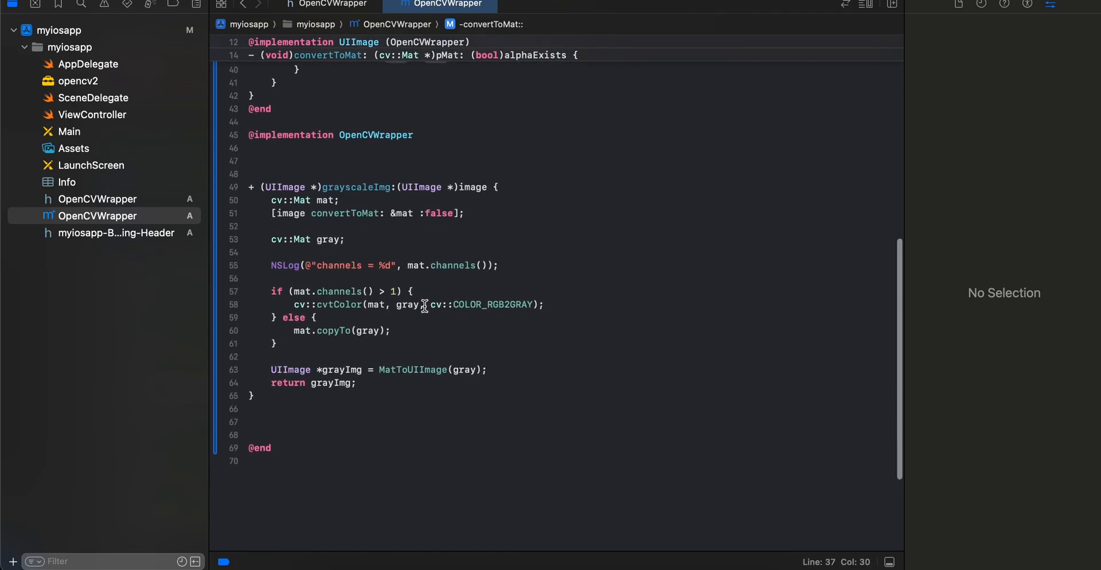
{"action": "double_click", "coordinate": [492, 304]}
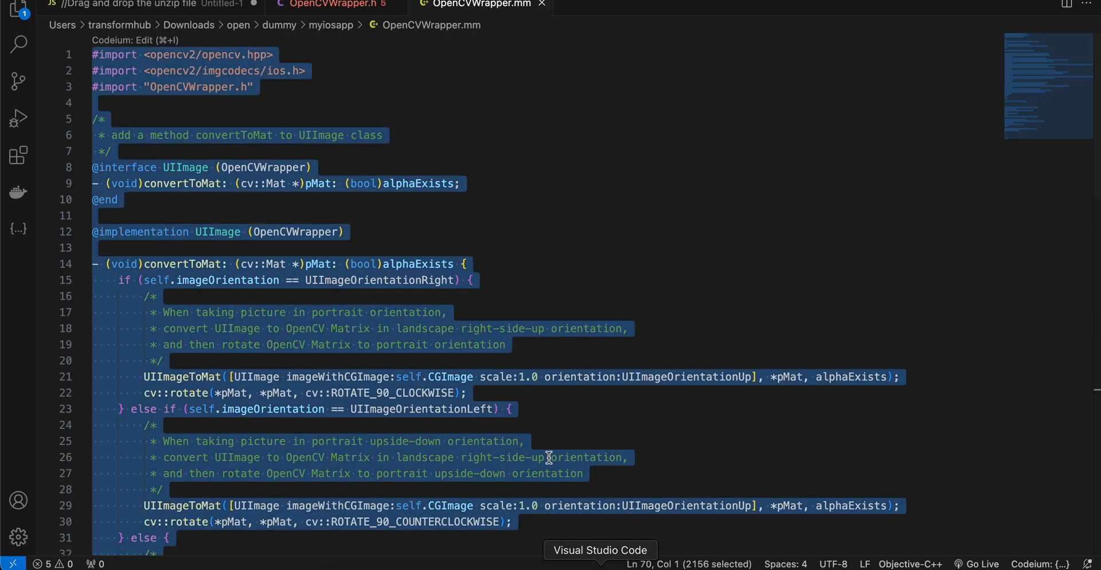
{"action": "left_click", "coordinate": [129, 7]}
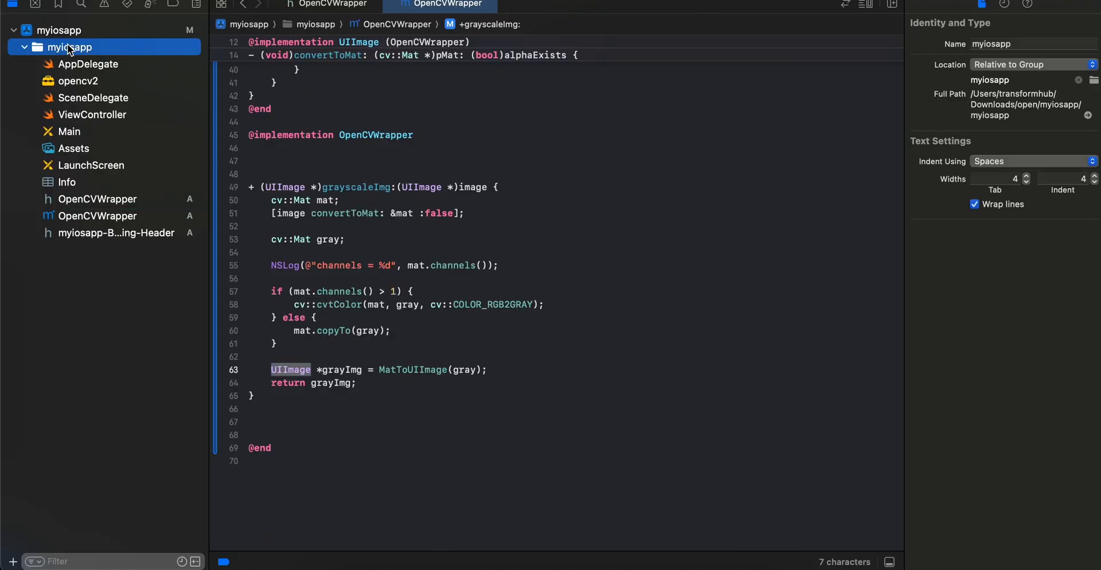
Create a PCH file named PrefixHeader from the template inside the myiosapp group
{"action": "right_click", "coordinate": [69, 47]}
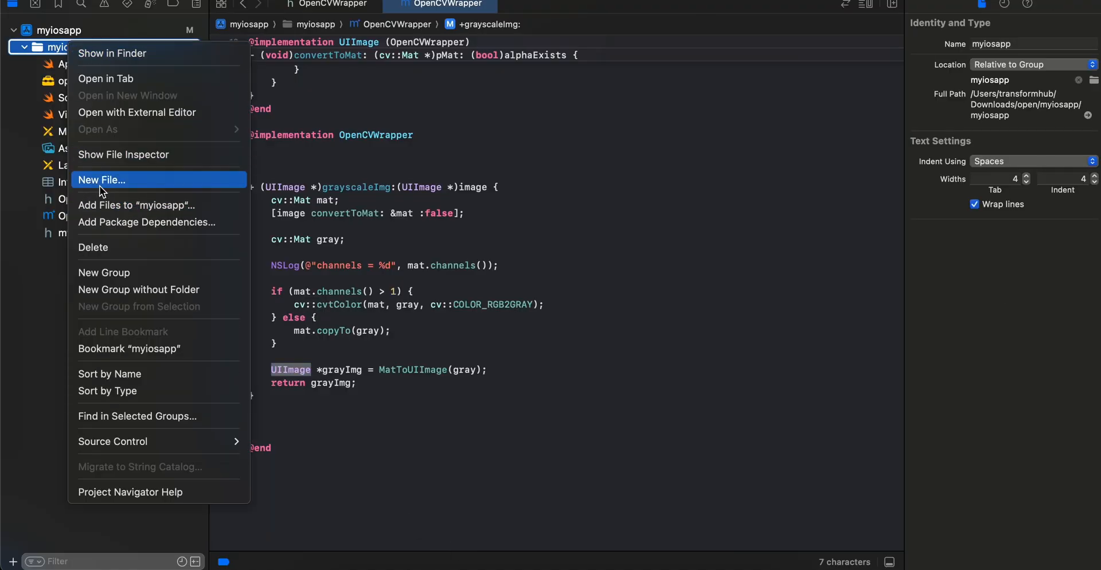
{"action": "left_click", "coordinate": [101, 180]}
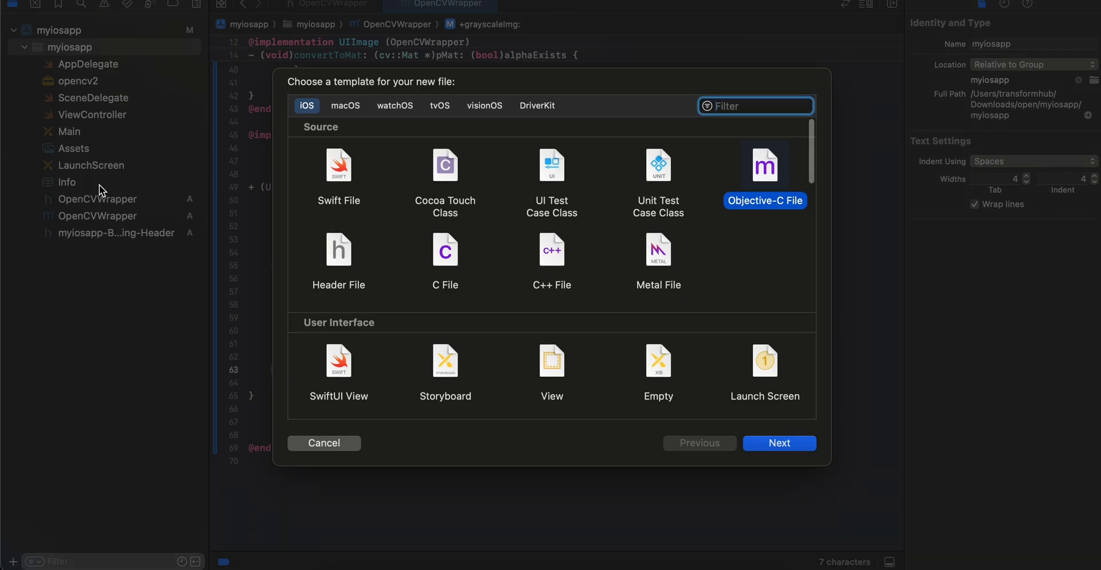
{"action": "type", "text": "pref"}
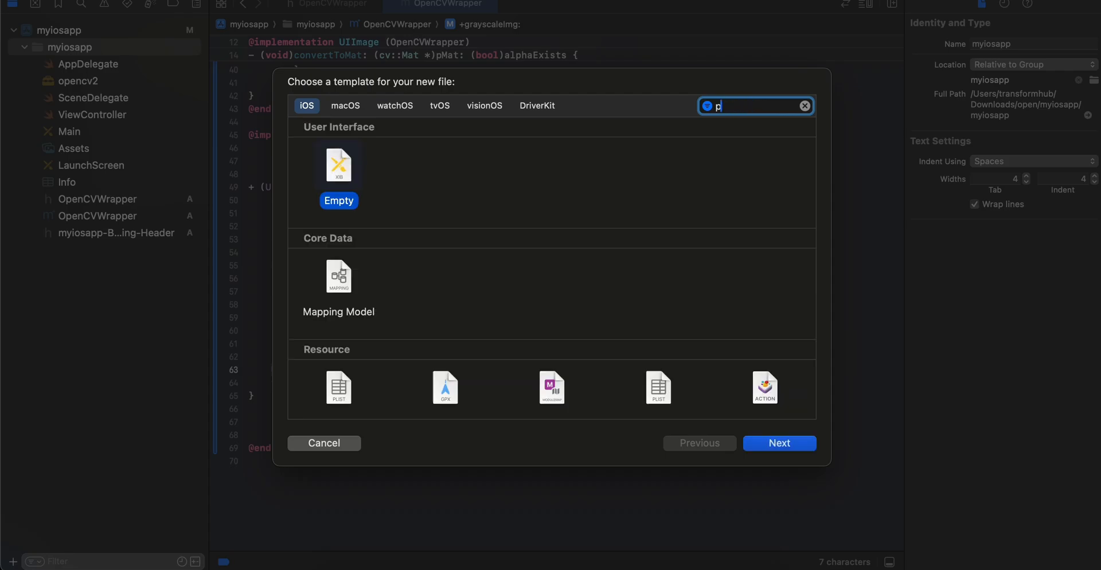
{"action": "type", "text": "ch"}
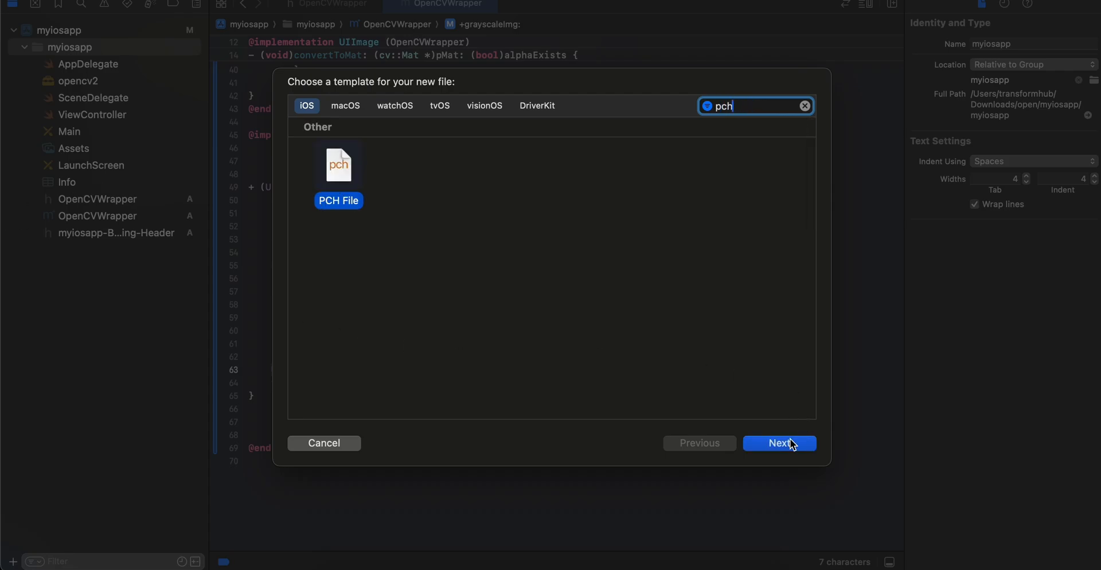
{"action": "left_click", "coordinate": [778, 443]}
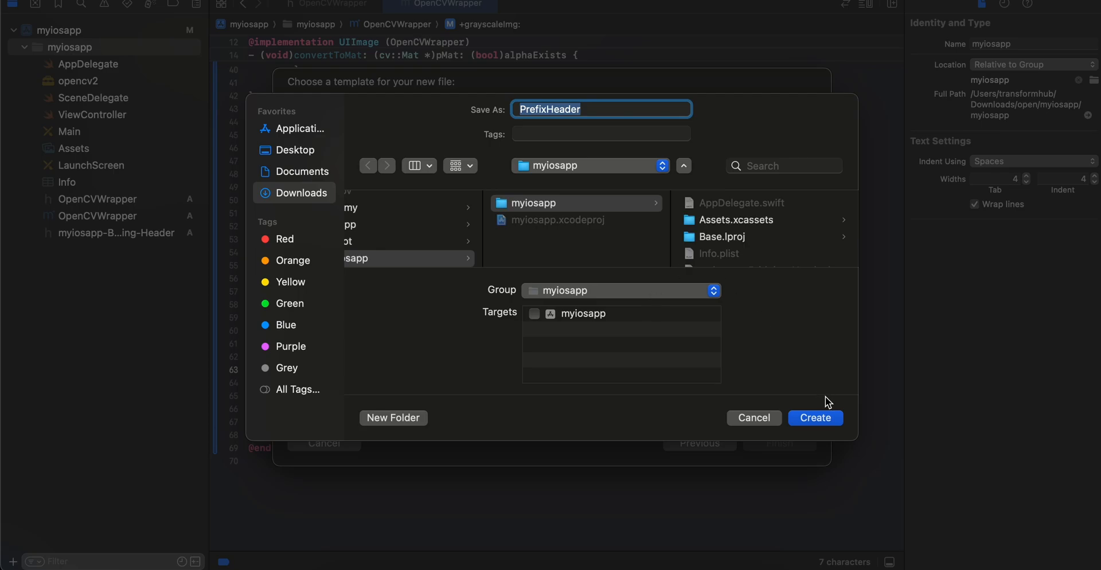
{"action": "left_click", "coordinate": [814, 417]}
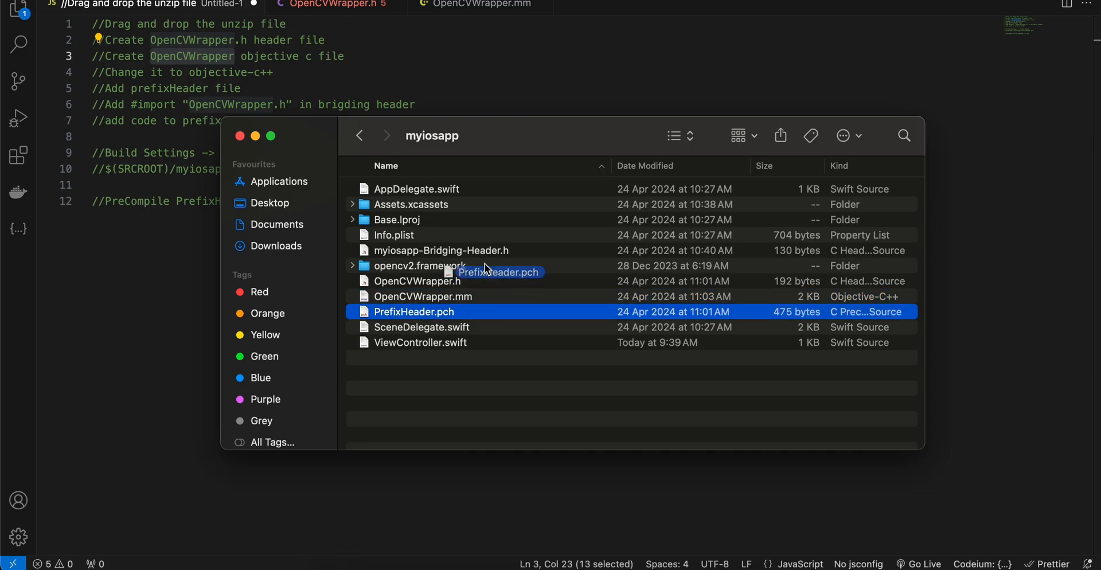
Fill PrefixHeader.pch with an '#ifdef __cplusplus' guard around the opencv2 include
{"action": "double_click", "coordinate": [413, 310]}
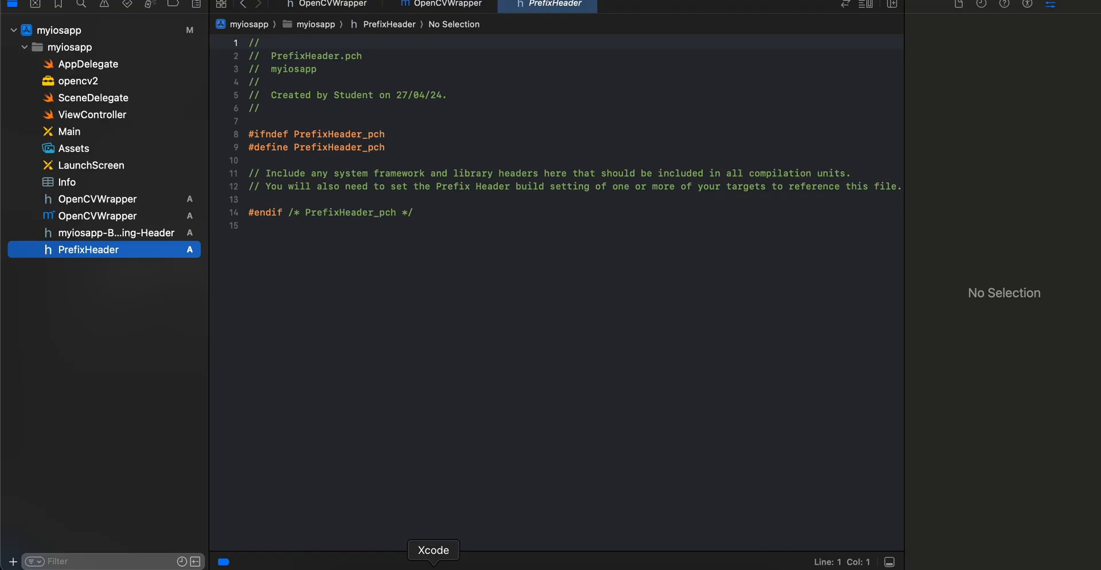
{"action": "type", "text": "#ifdef __cplusplus"}
{"action": "type", "text": "#include <opencv2/opencv.hpp>"}
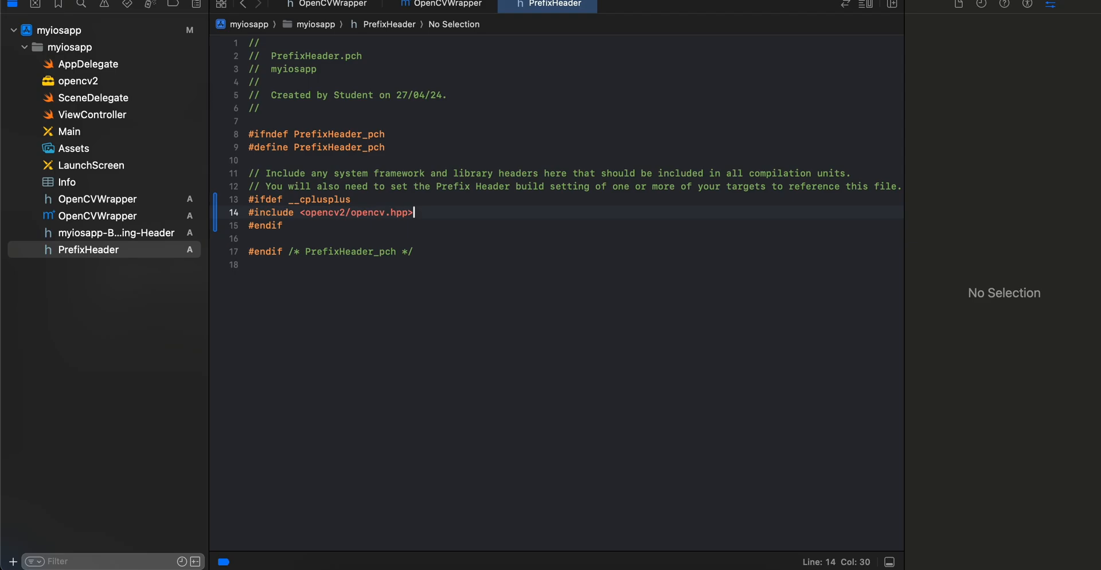
{"action": "mouse_move", "coordinate": [600, 555]}
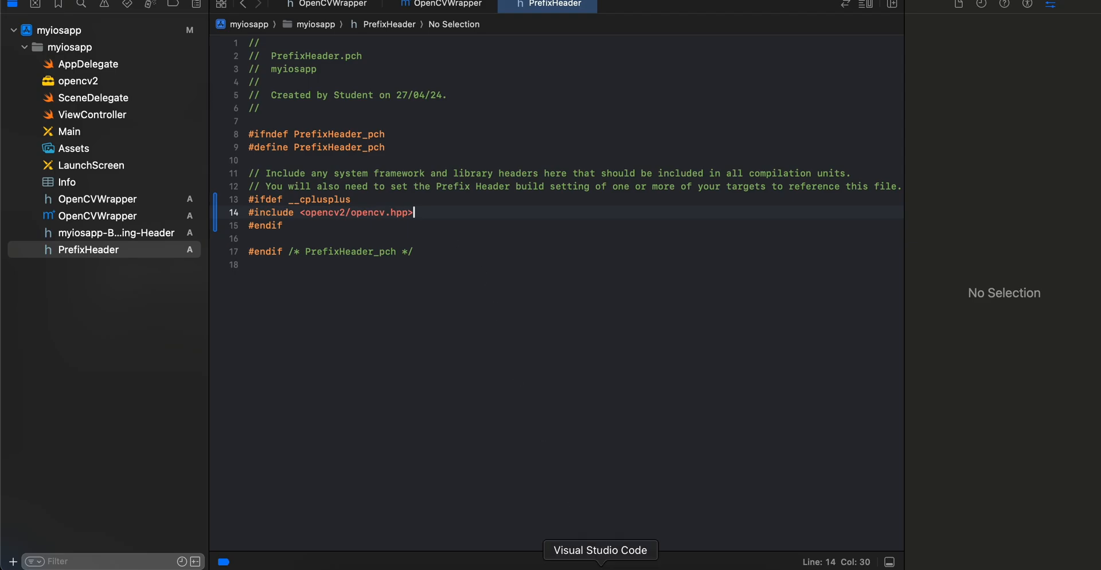
{"action": "left_click", "coordinate": [62, 29]}
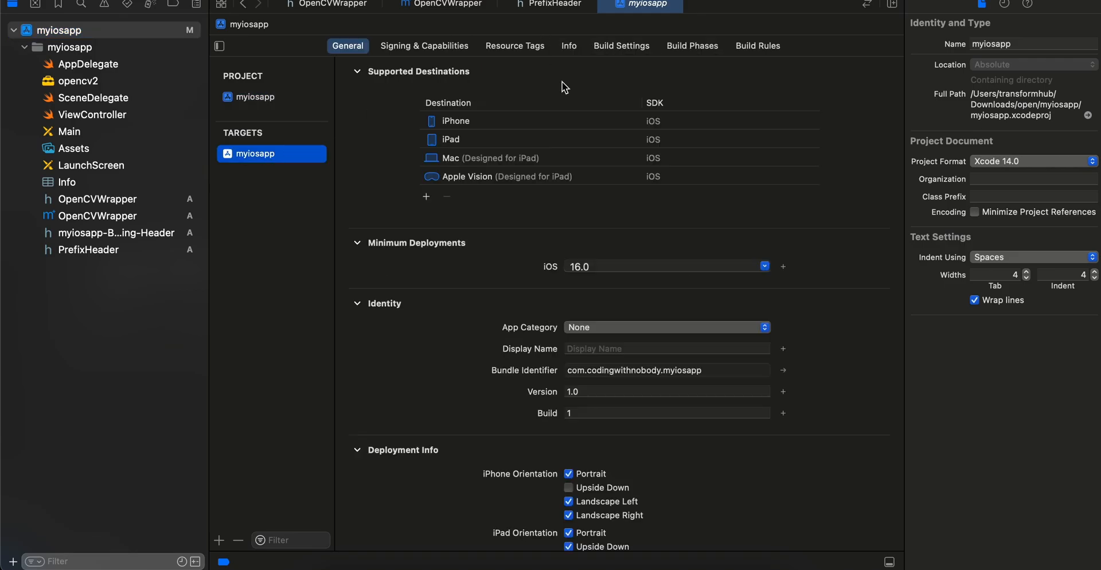
Filter the target's Build Settings by 'prefix header' and reach Precompile Prefix Header
{"action": "left_click", "coordinate": [620, 46]}
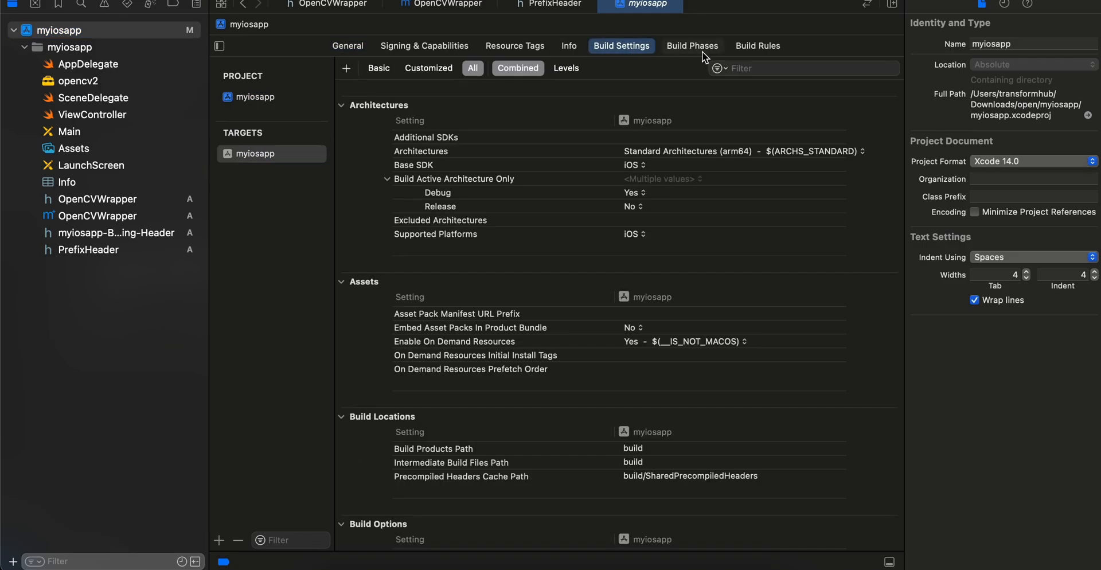
{"action": "type", "text": "p"}
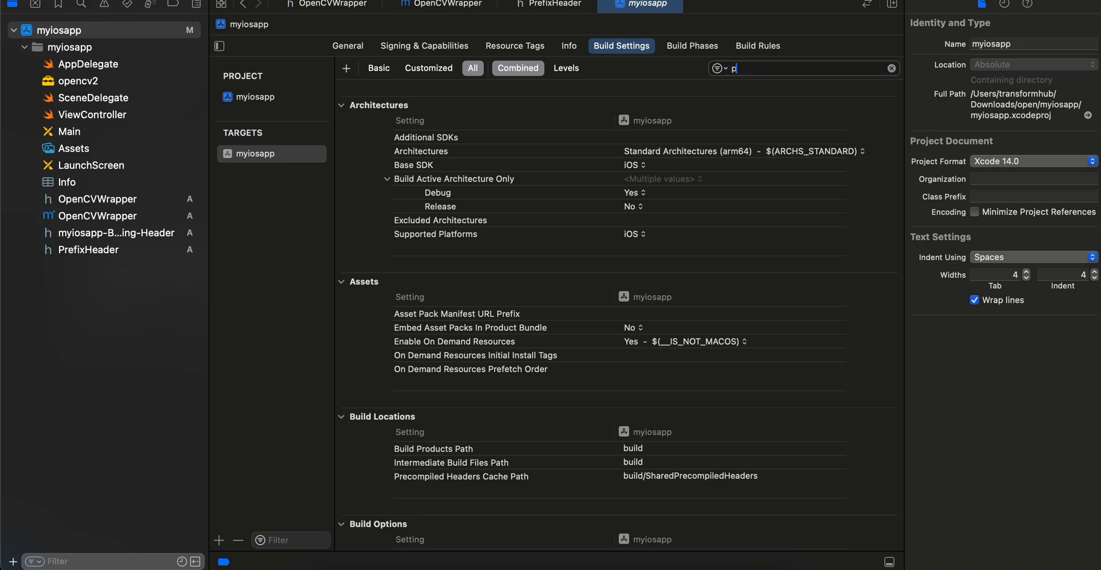
{"action": "type", "text": "refix h"}
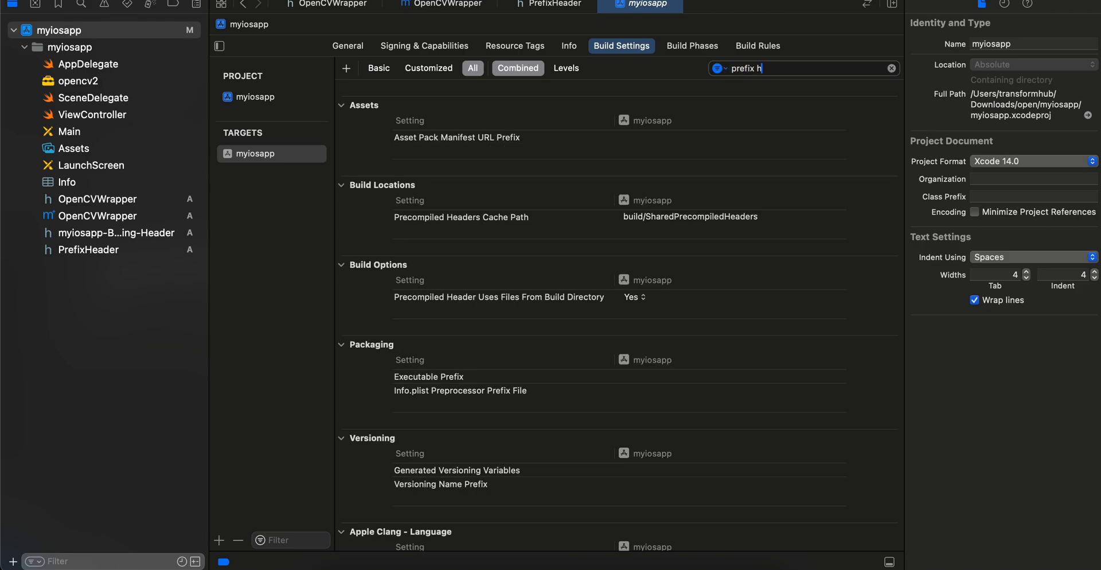
{"action": "type", "text": "eader"}
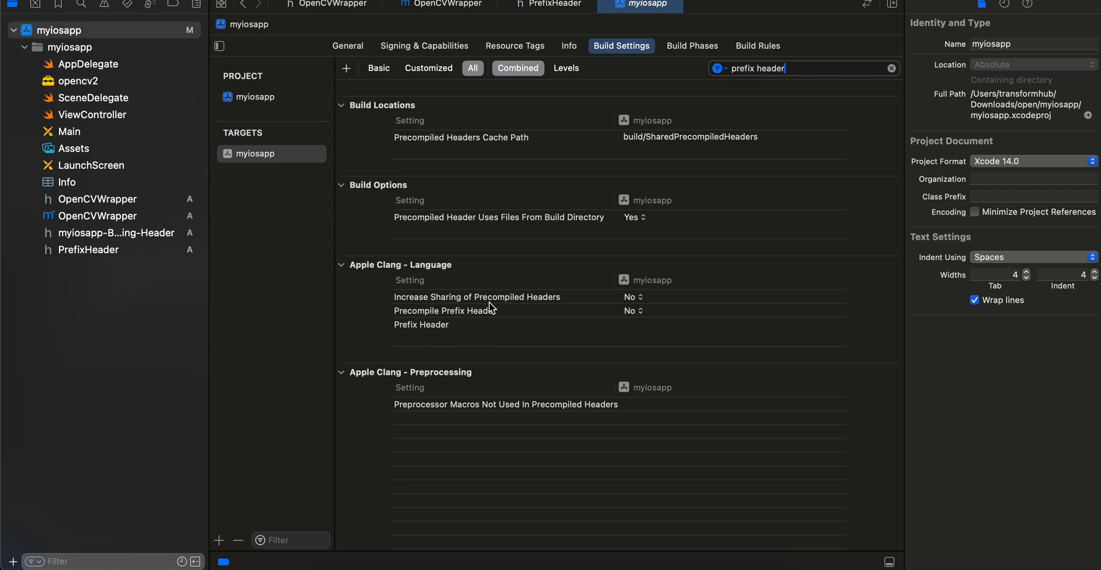
{"action": "left_click", "coordinate": [630, 311]}
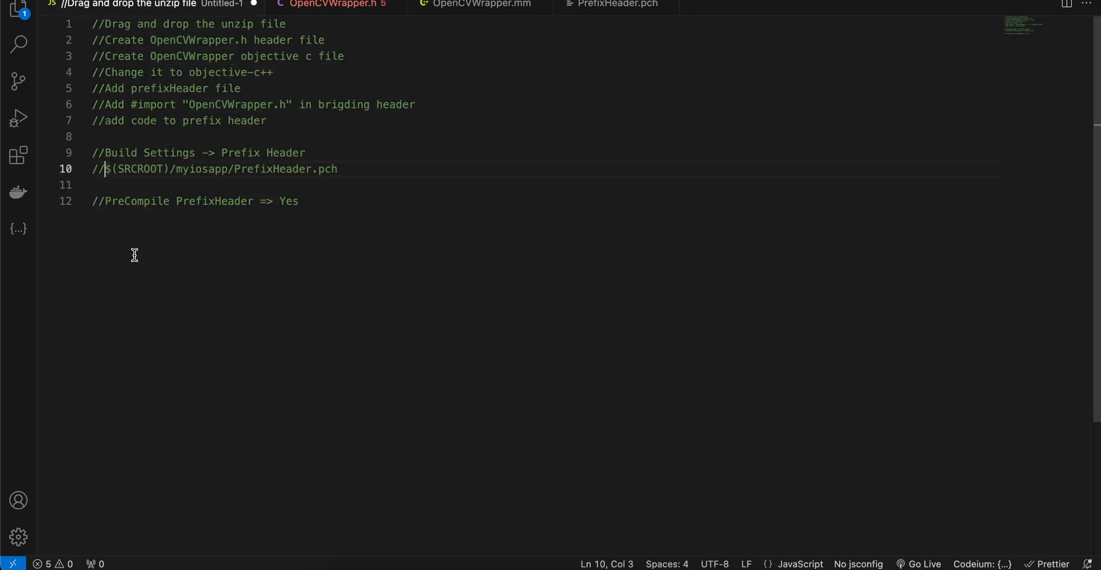
Enter $(SRCROOT)/myiosapp/PrefixHeader.pch as the target's Prefix Header path
{"action": "left_click_drag", "start_coordinate": [107, 168], "coordinate": [337, 169]}
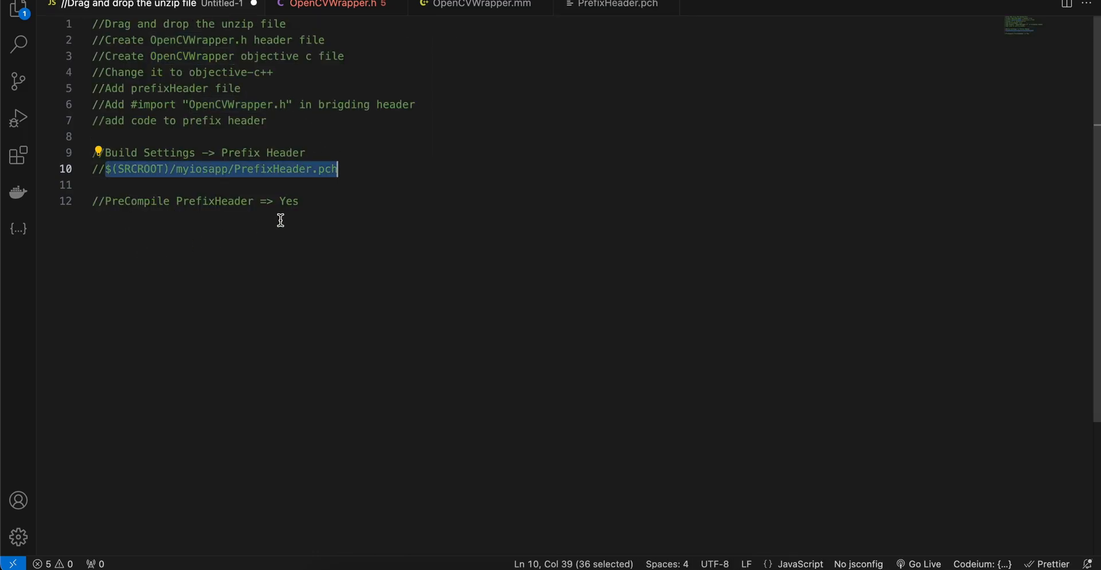
{"action": "left_click", "coordinate": [190, 169]}
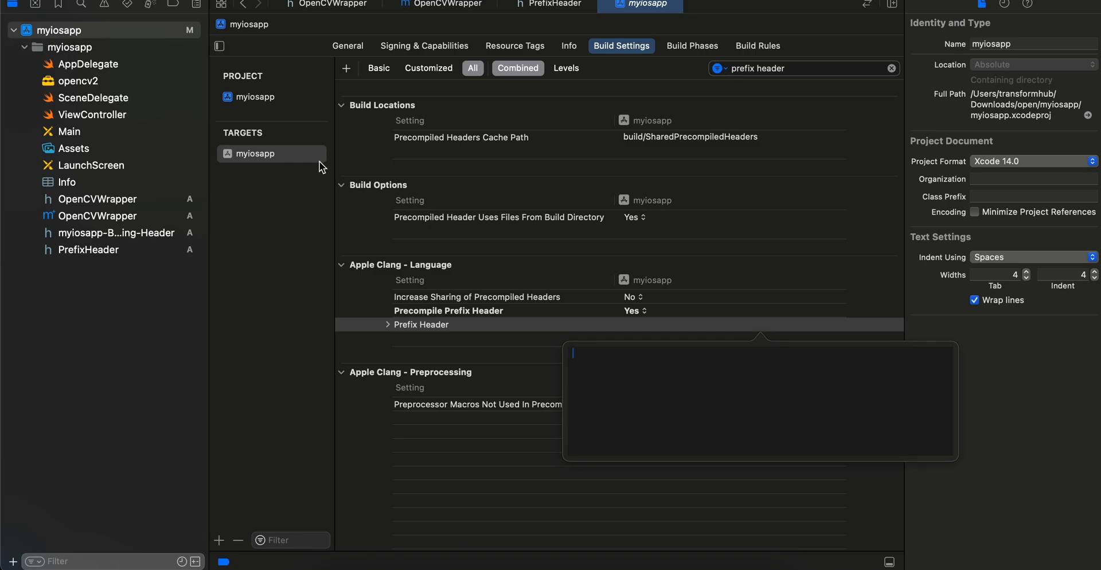
{"action": "type", "text": "$(SRCROOT)/myiosapp/PrefixHeader.pch"}
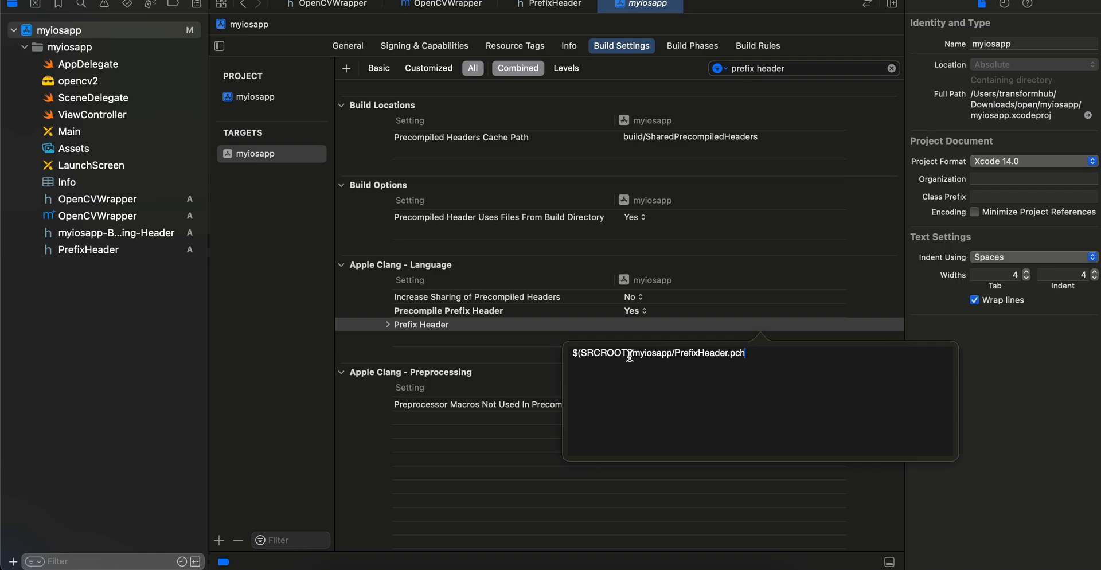
{"action": "double_click", "coordinate": [602, 352]}
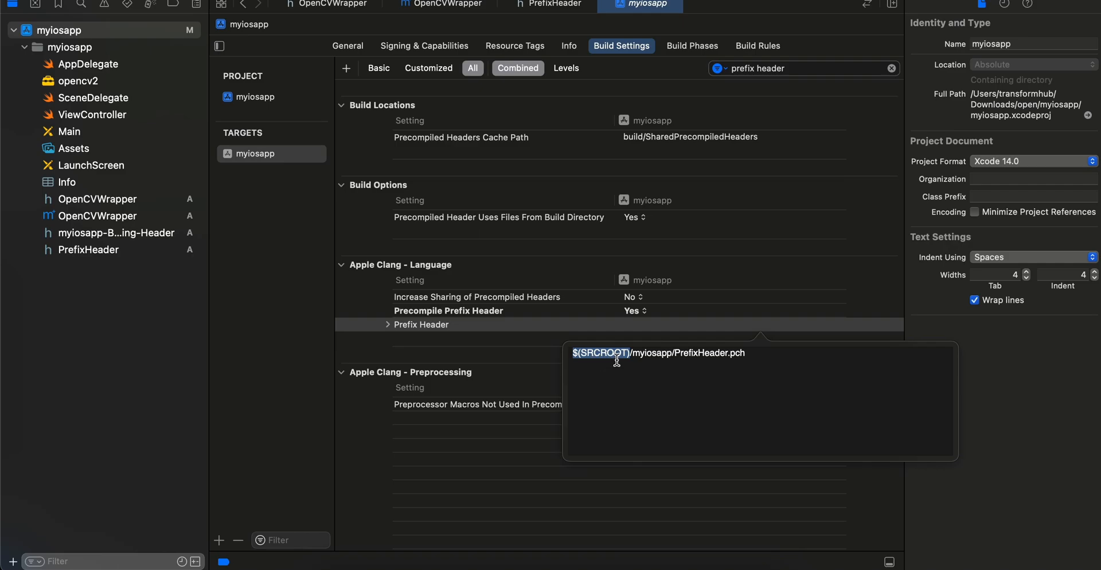
{"action": "double_click", "coordinate": [649, 353]}
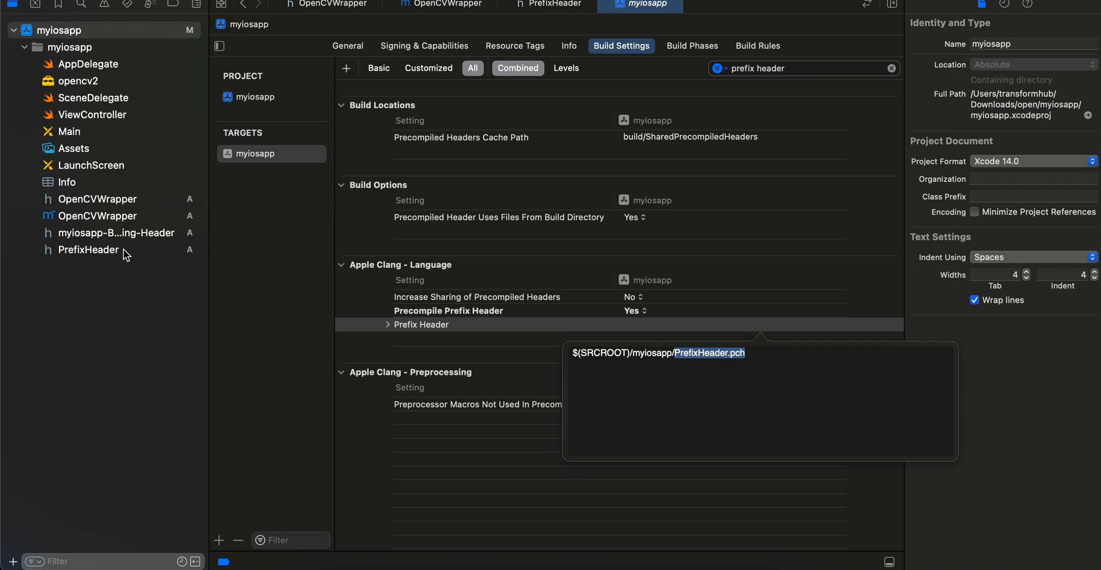
{"action": "mouse_move", "coordinate": [743, 400]}
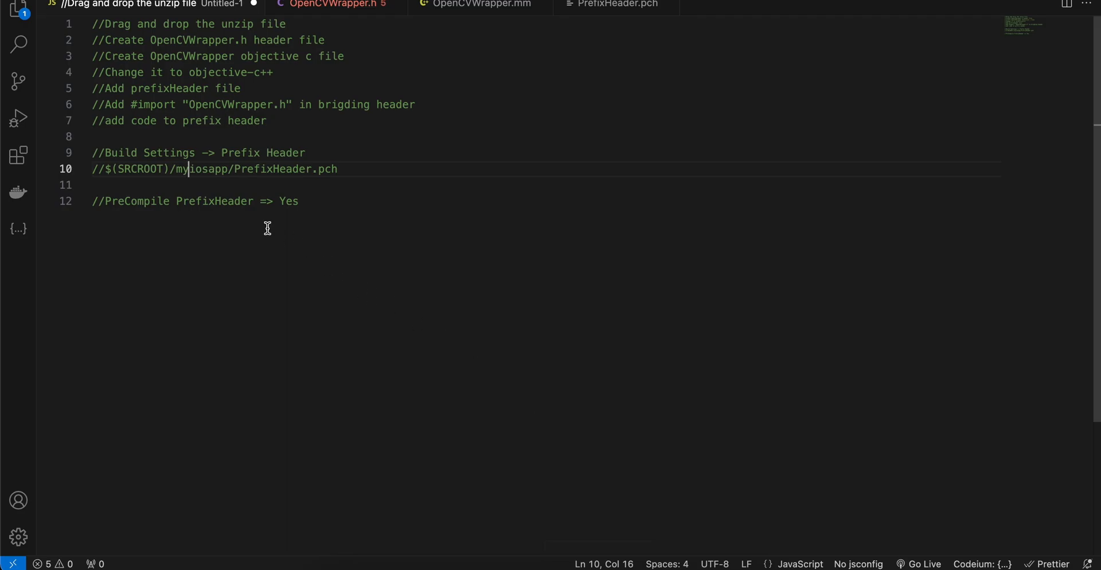
{"action": "mouse_move", "coordinate": [133, 106]}
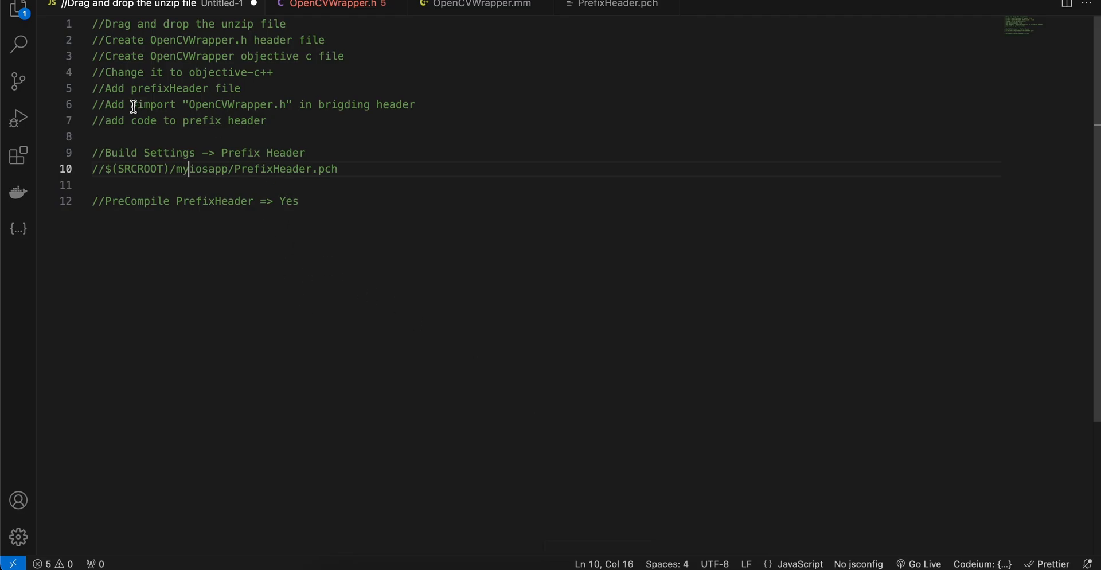
Copy the OpenCVWrapper.h import line from the notes and select the Bridging-Header file
{"action": "left_click_drag", "start_coordinate": [132, 104], "coordinate": [277, 104]}
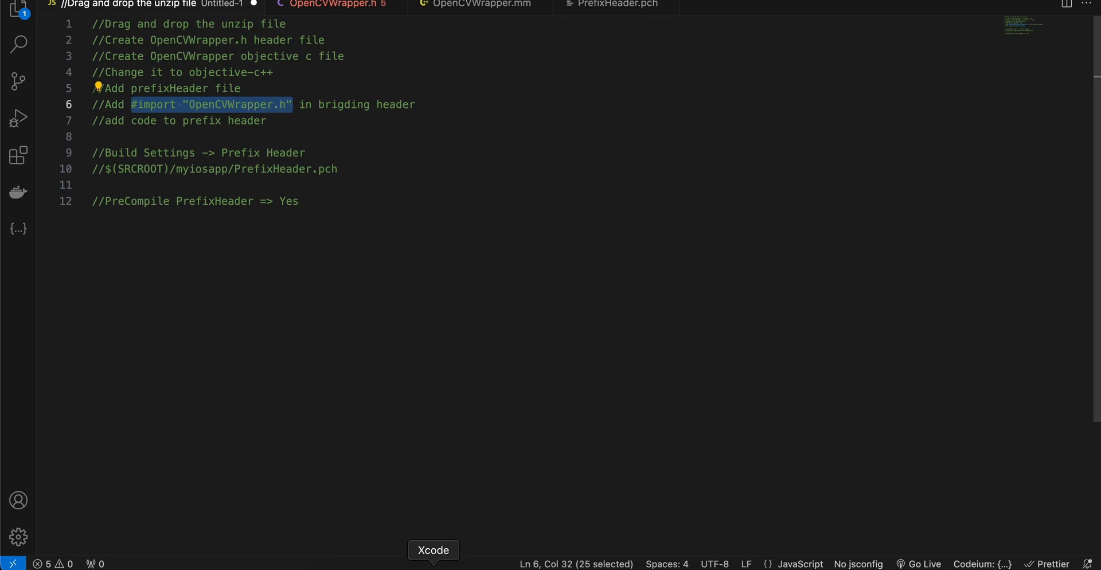
{"action": "left_click", "coordinate": [433, 549]}
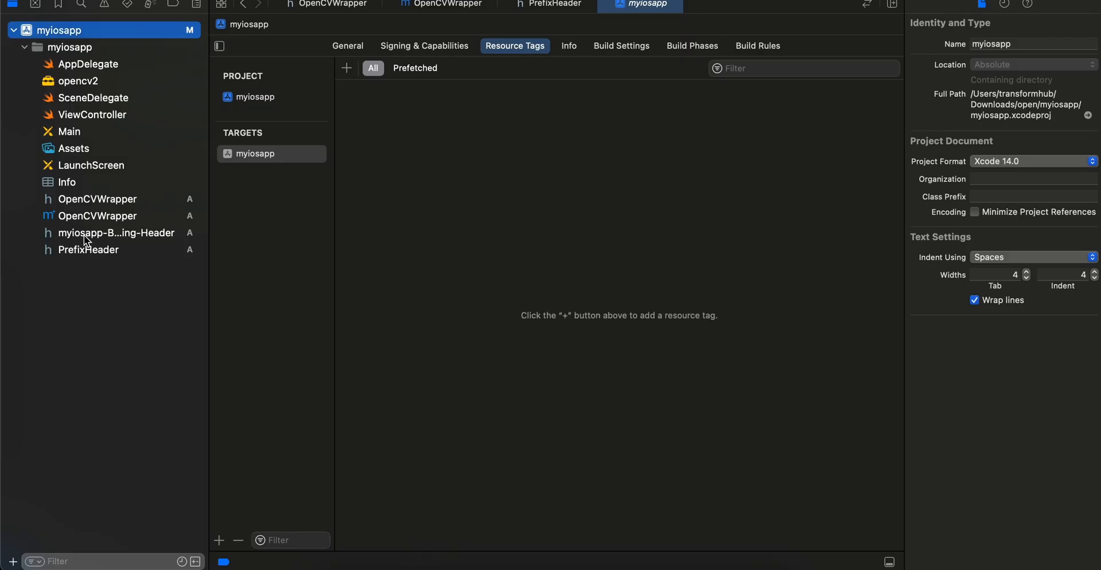
{"action": "left_click", "coordinate": [117, 233]}
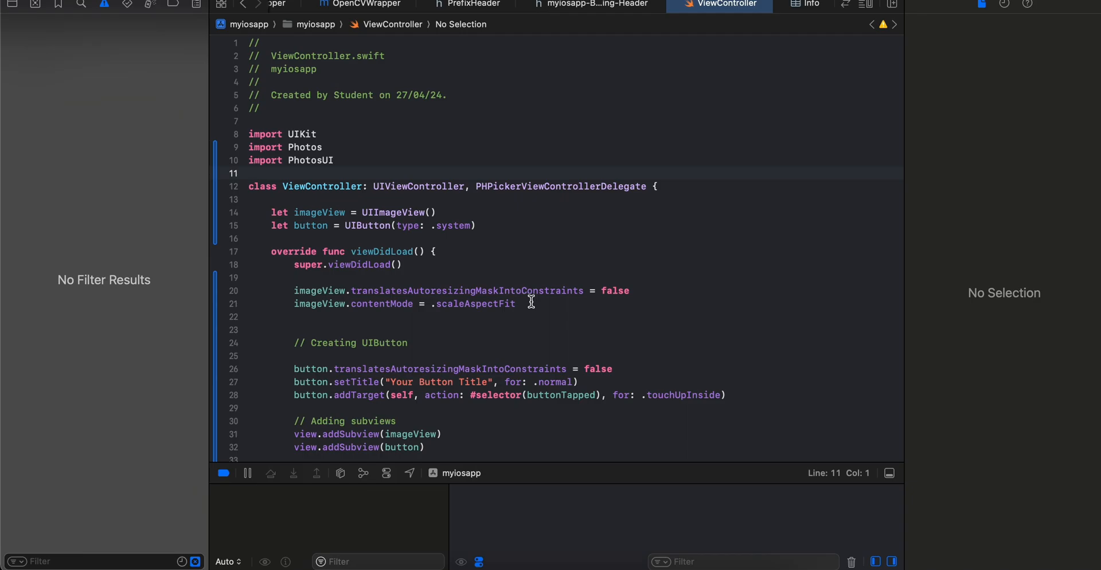
{"action": "mouse_move", "coordinate": [578, 247]}
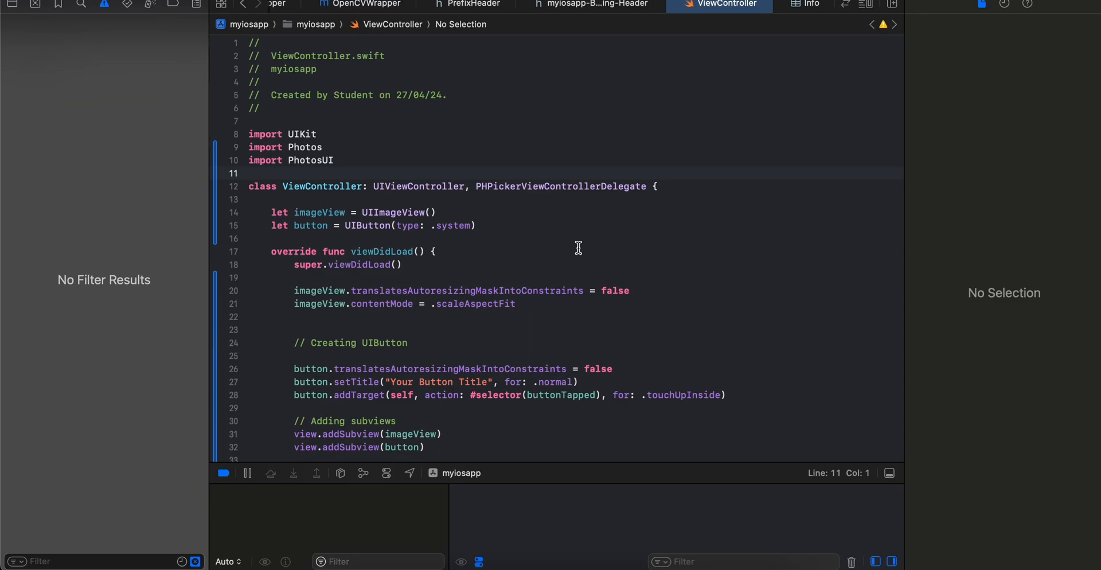
{"action": "mouse_move", "coordinate": [811, 12]}
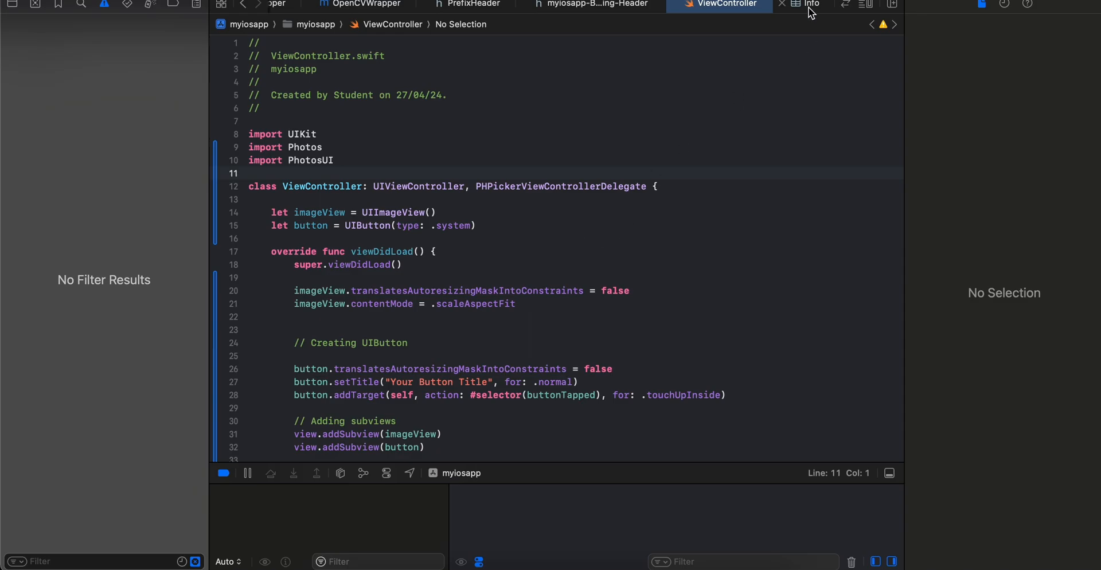
{"action": "left_click", "coordinate": [812, 4]}
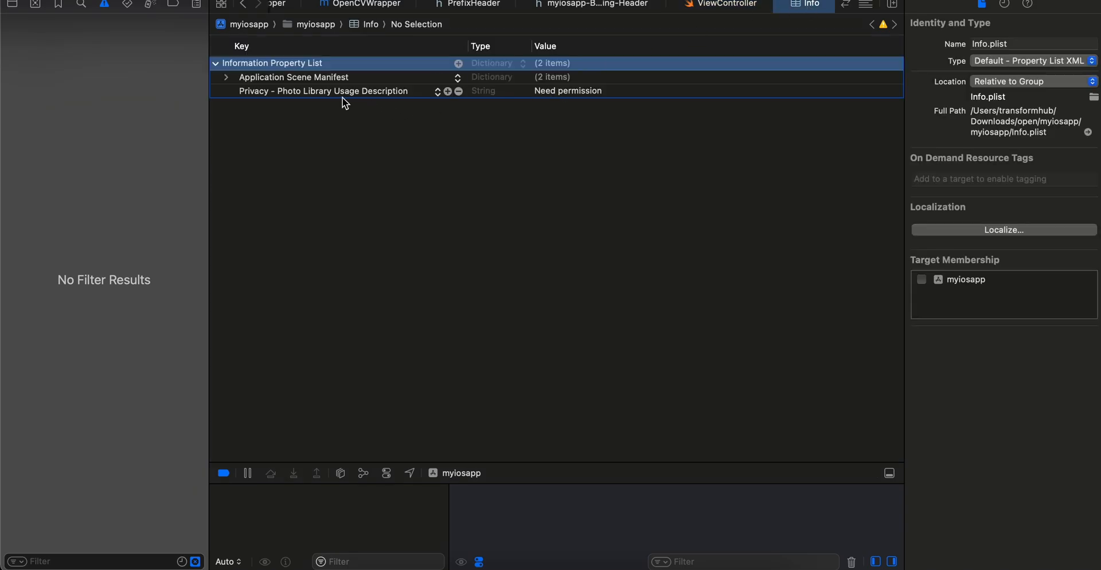
{"action": "left_click", "coordinate": [323, 91]}
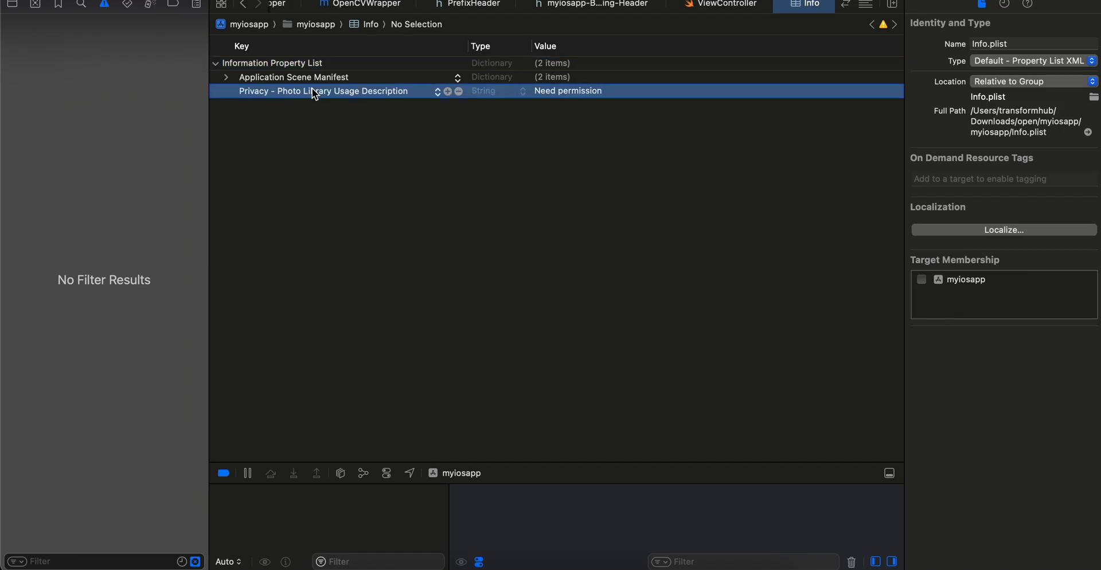
{"action": "mouse_move", "coordinate": [390, 102]}
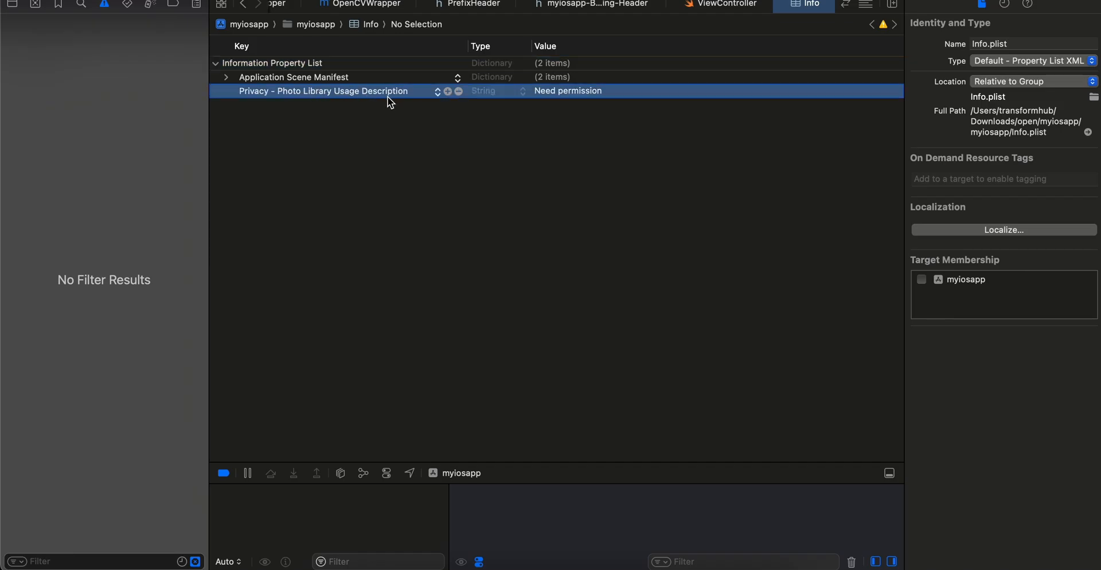
{"action": "left_click", "coordinate": [727, 5]}
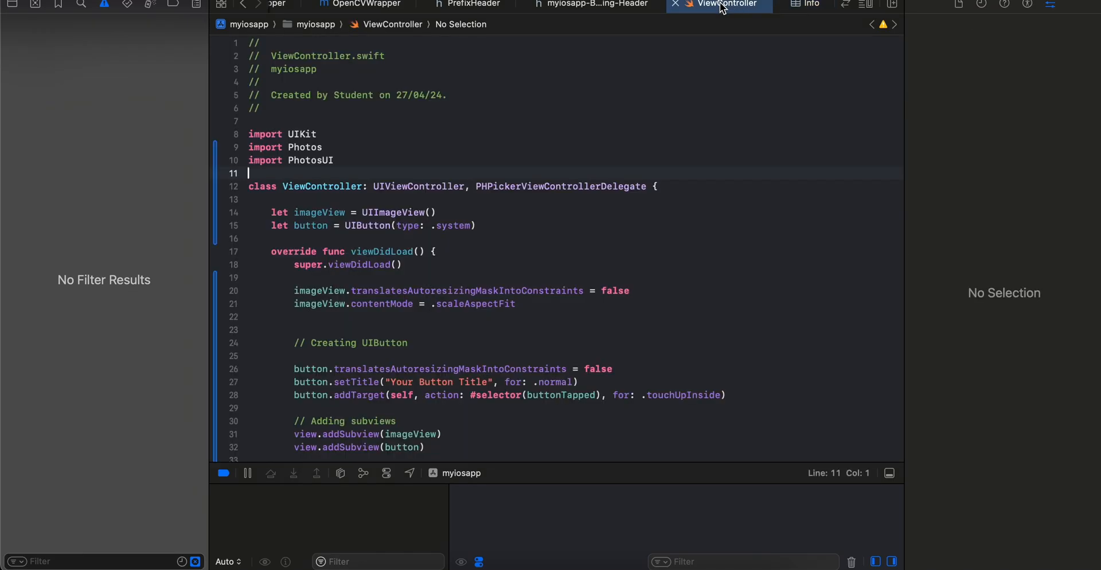
{"action": "left_click_drag", "start_coordinate": [249, 147], "coordinate": [333, 161]}
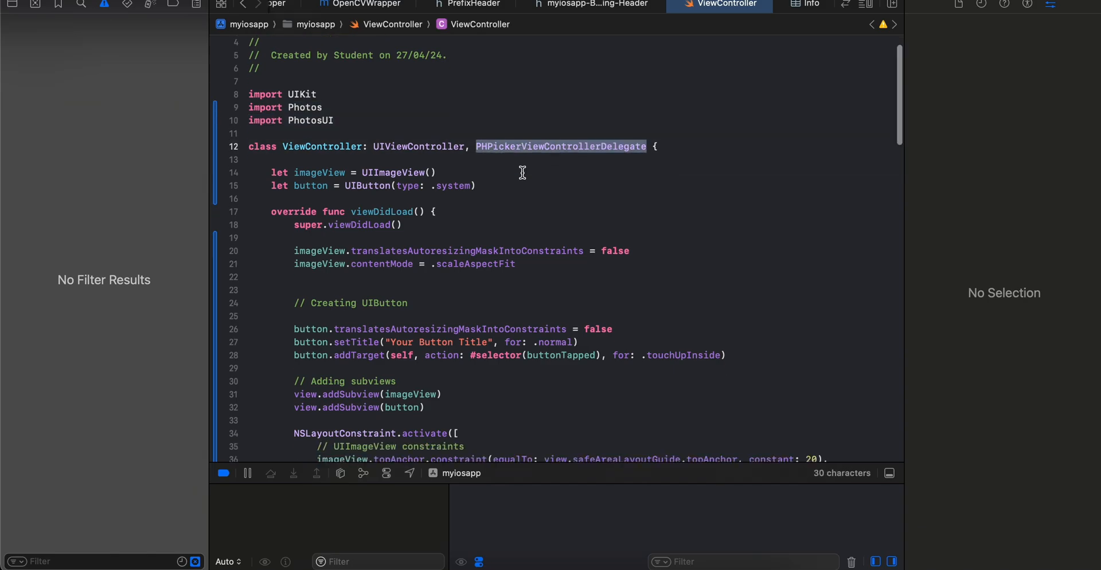
{"action": "double_click", "coordinate": [365, 185]}
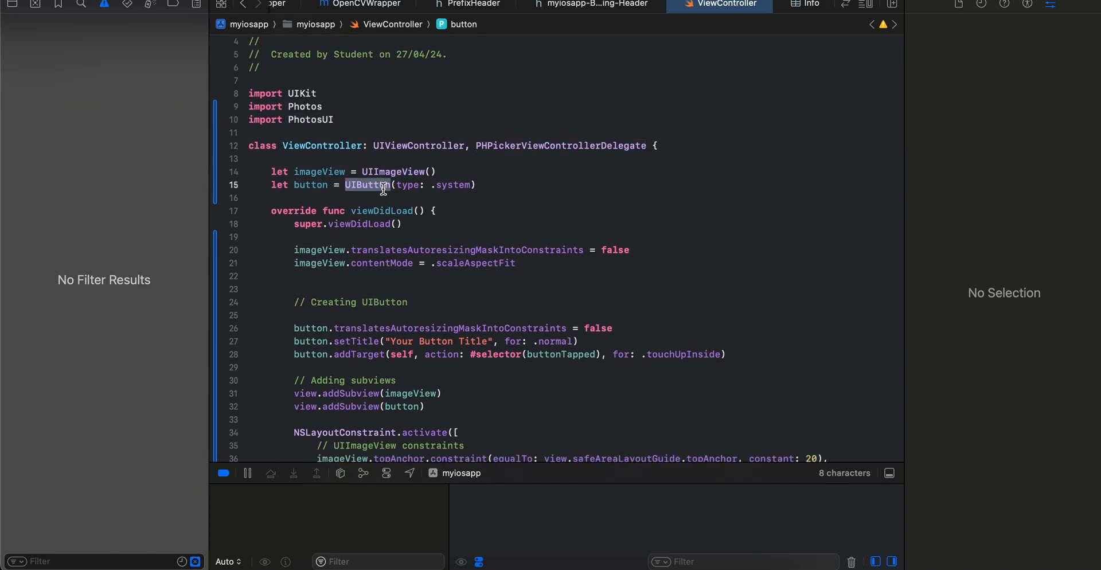
{"action": "scroll", "scroll_direction": "down", "scroll_amount": 3}
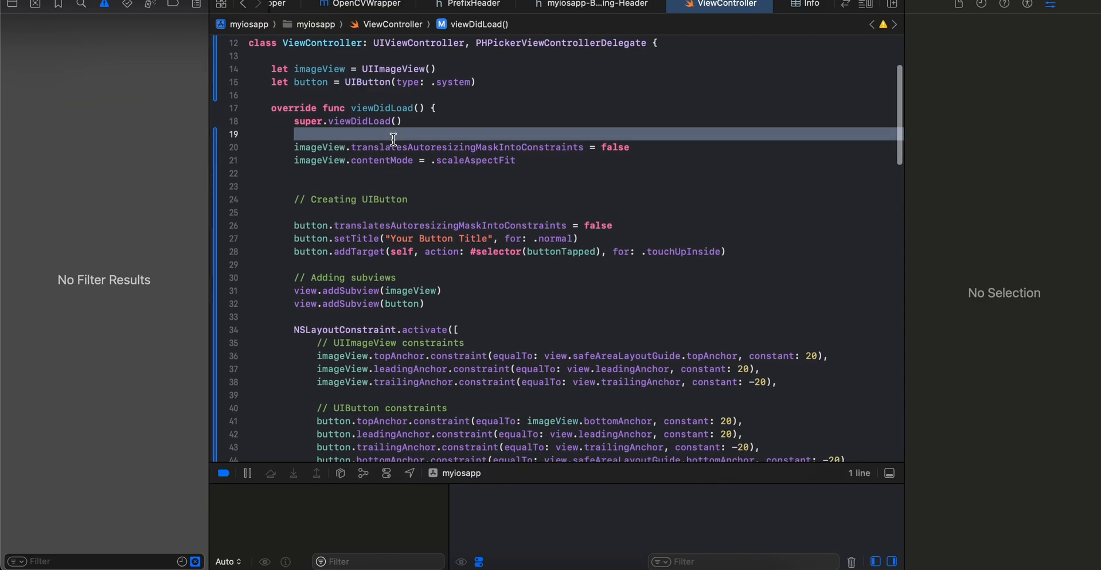
{"action": "double_click", "coordinate": [467, 147]}
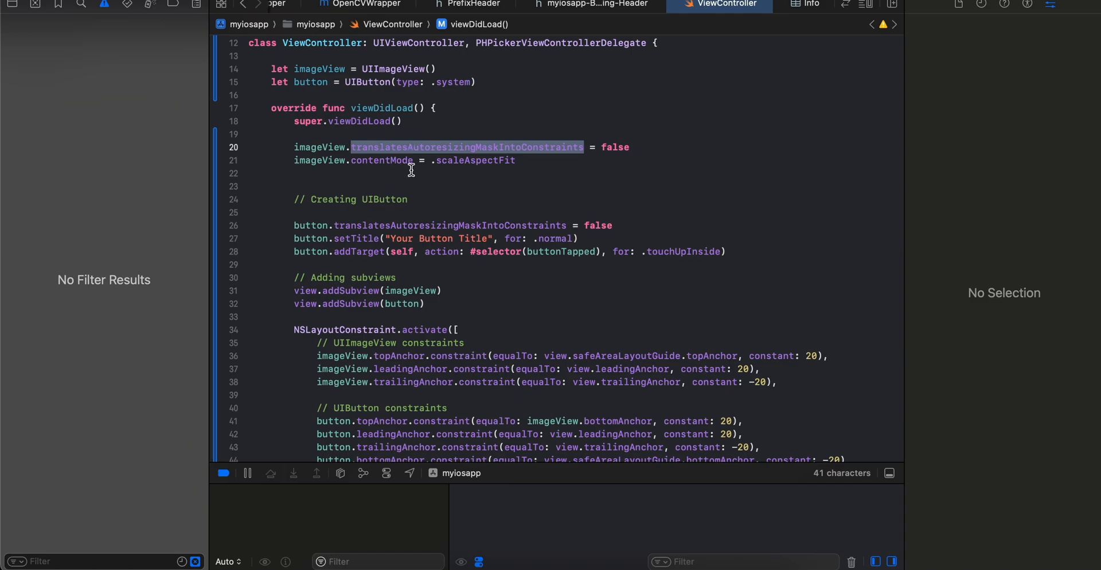
{"action": "left_click", "coordinate": [353, 225]}
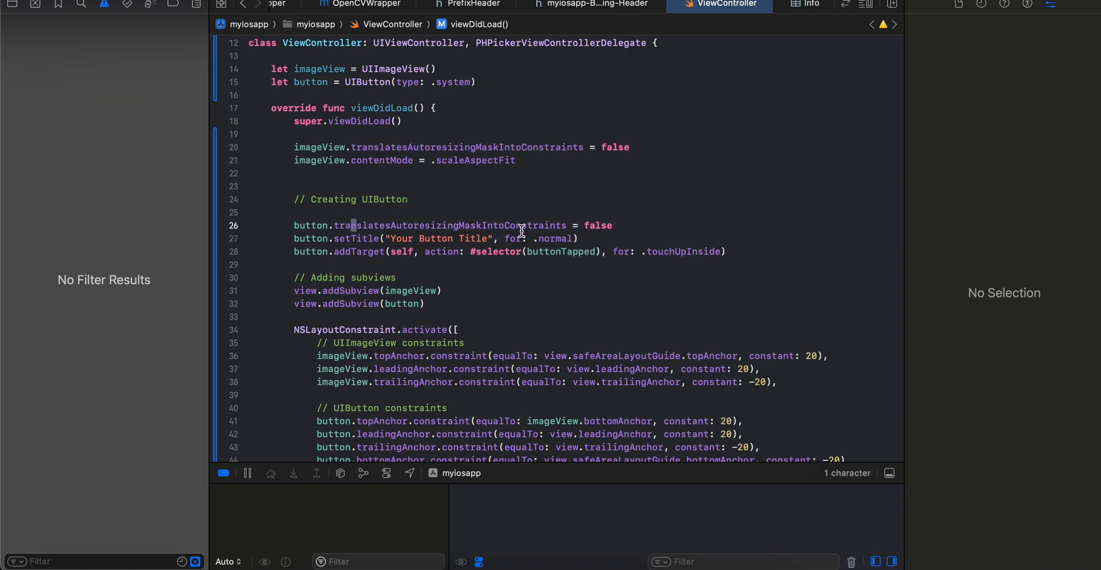
{"action": "double_click", "coordinate": [560, 251]}
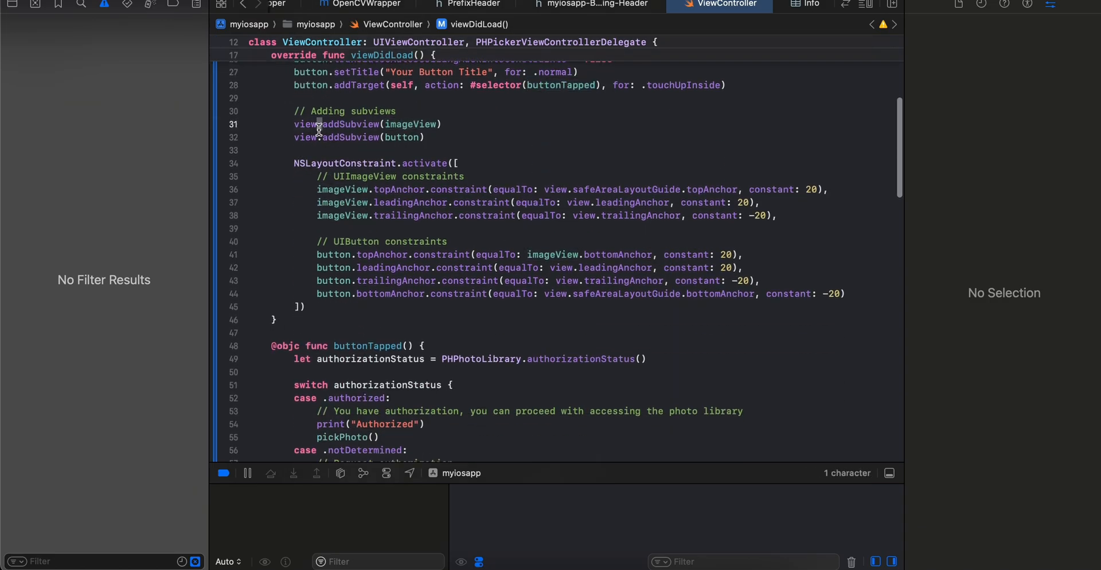
{"action": "left_click_drag", "start_coordinate": [294, 163], "coordinate": [305, 306]}
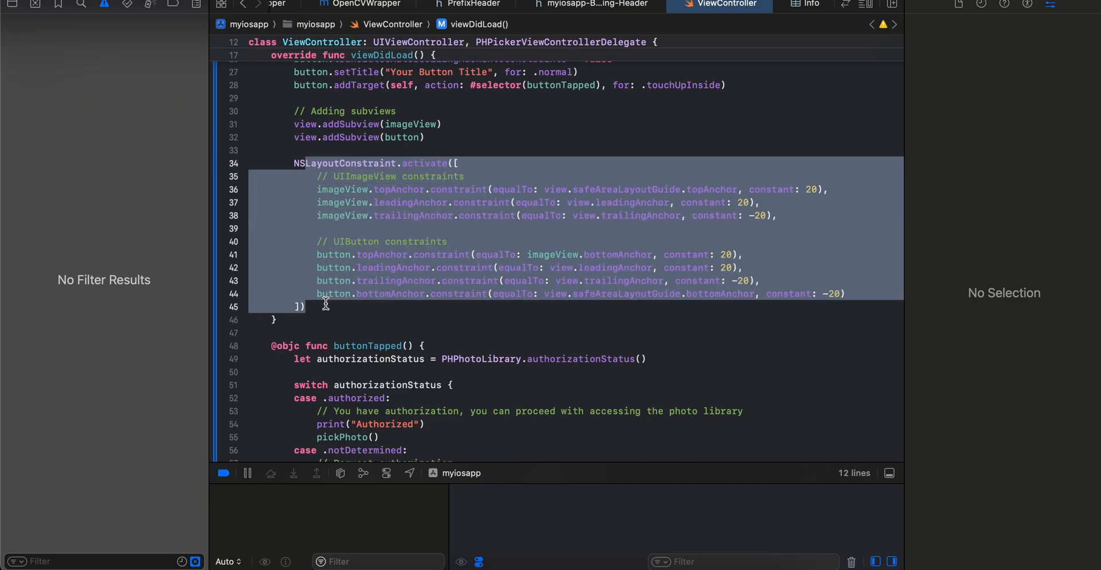
{"action": "scroll", "scroll_direction": "down", "scroll_amount": 3}
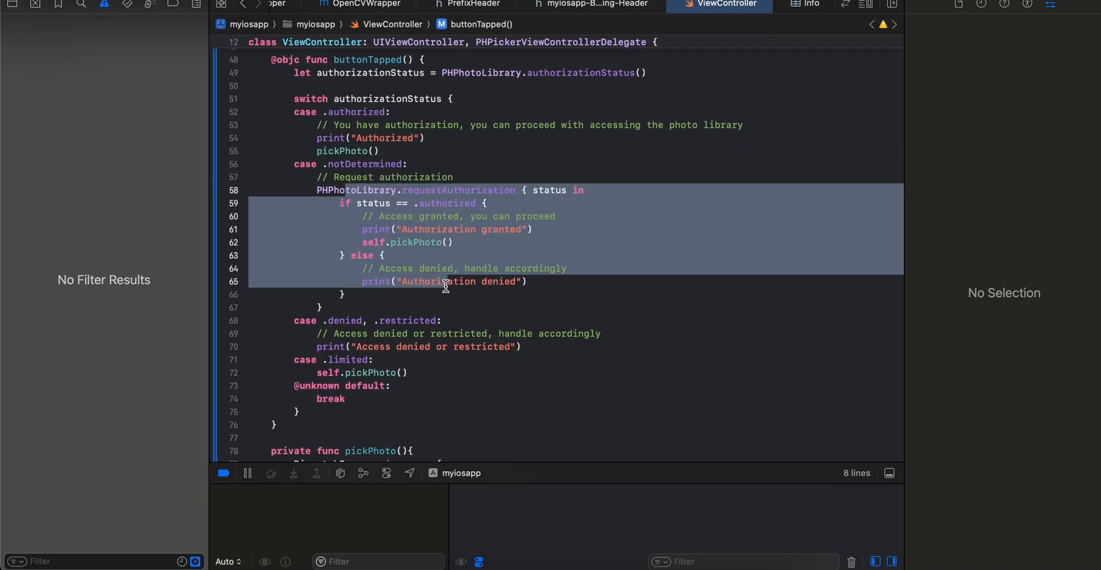
{"action": "scroll", "scroll_direction": "down", "scroll_amount": 3}
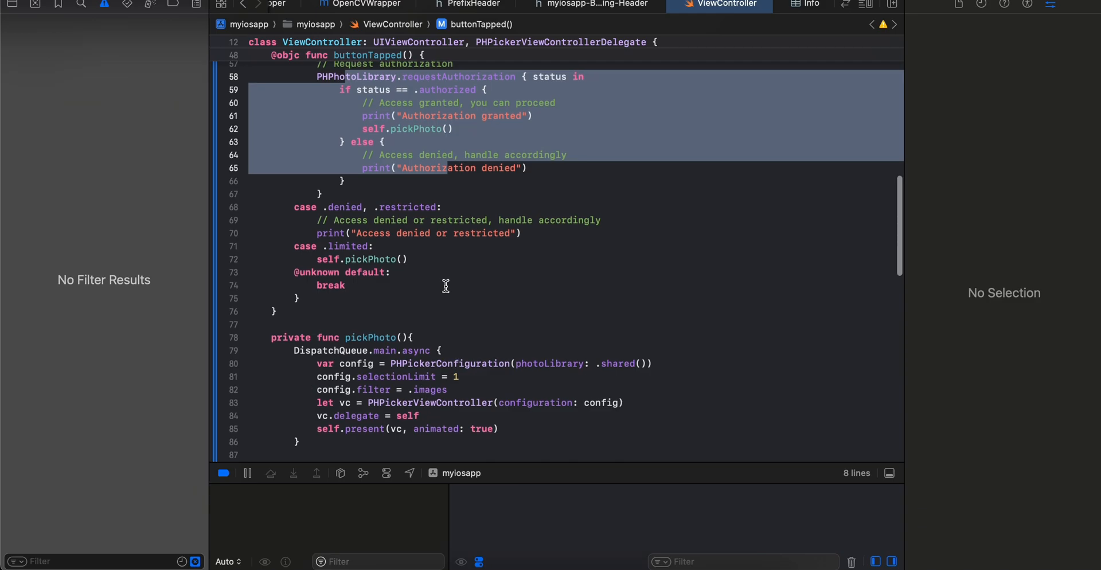
{"action": "double_click", "coordinate": [370, 274]}
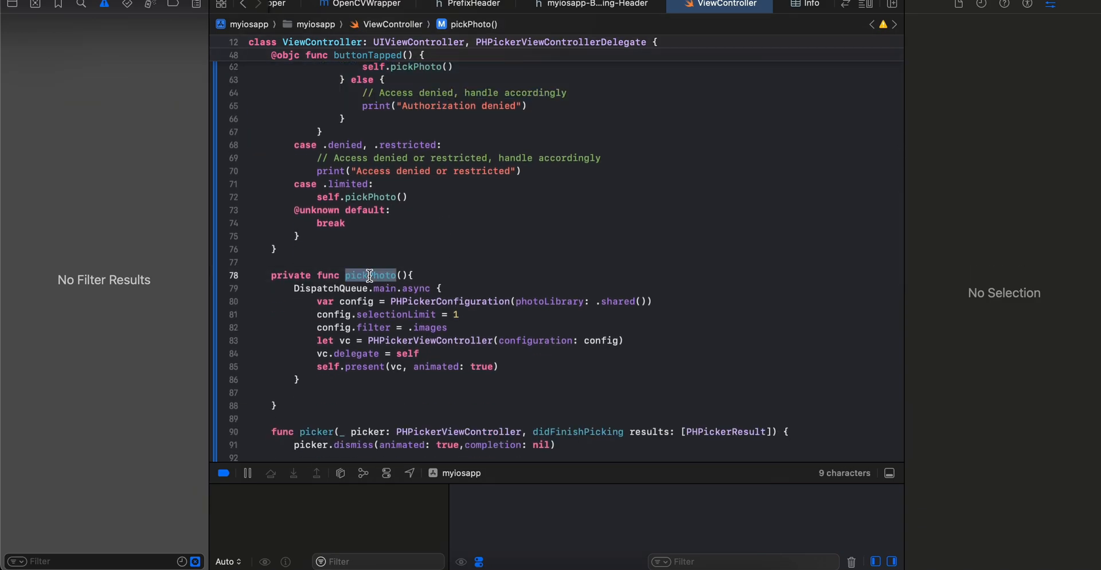
{"action": "mouse_move", "coordinate": [385, 288]}
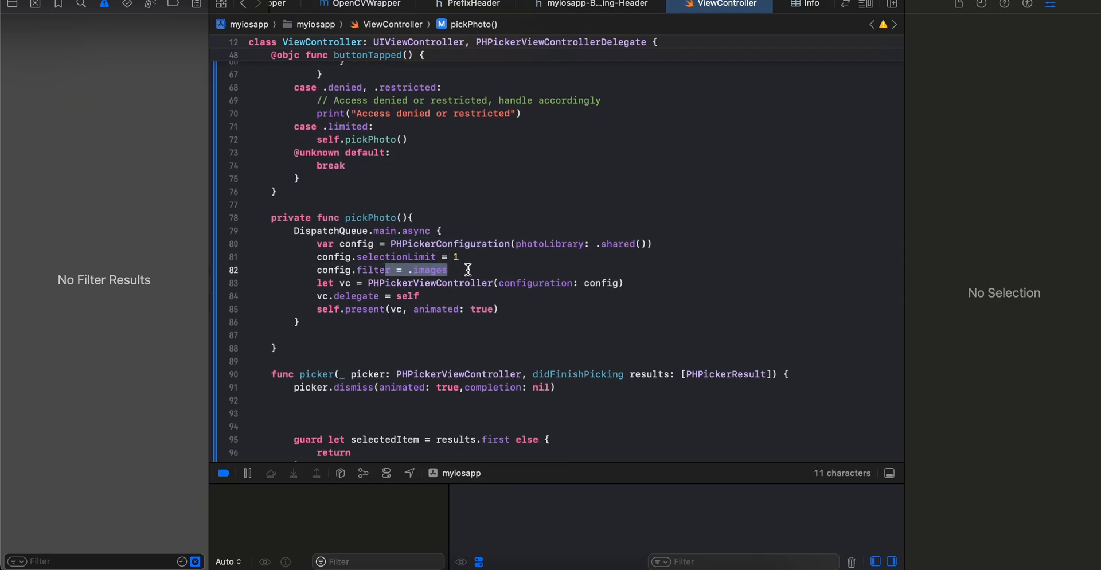
{"action": "double_click", "coordinate": [430, 283]}
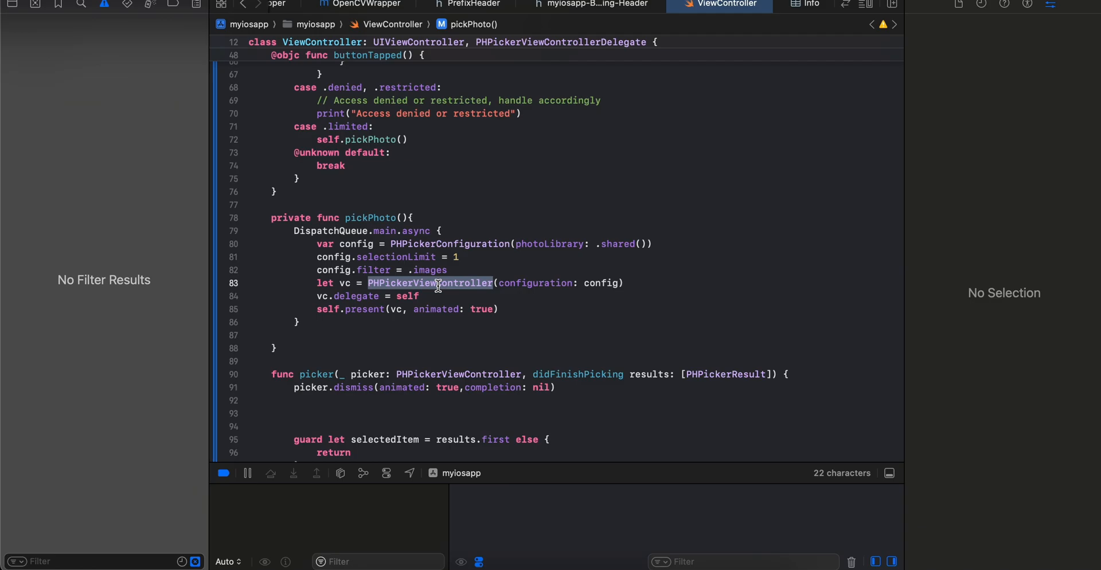
{"action": "scroll", "scroll_direction": "down", "scroll_amount": 3}
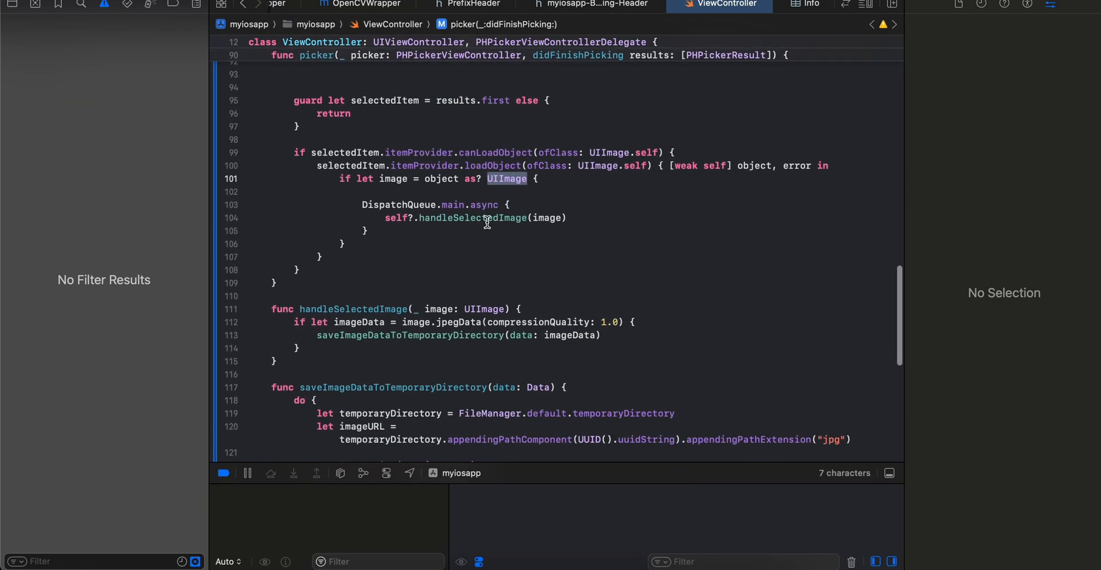
{"action": "double_click", "coordinate": [472, 217]}
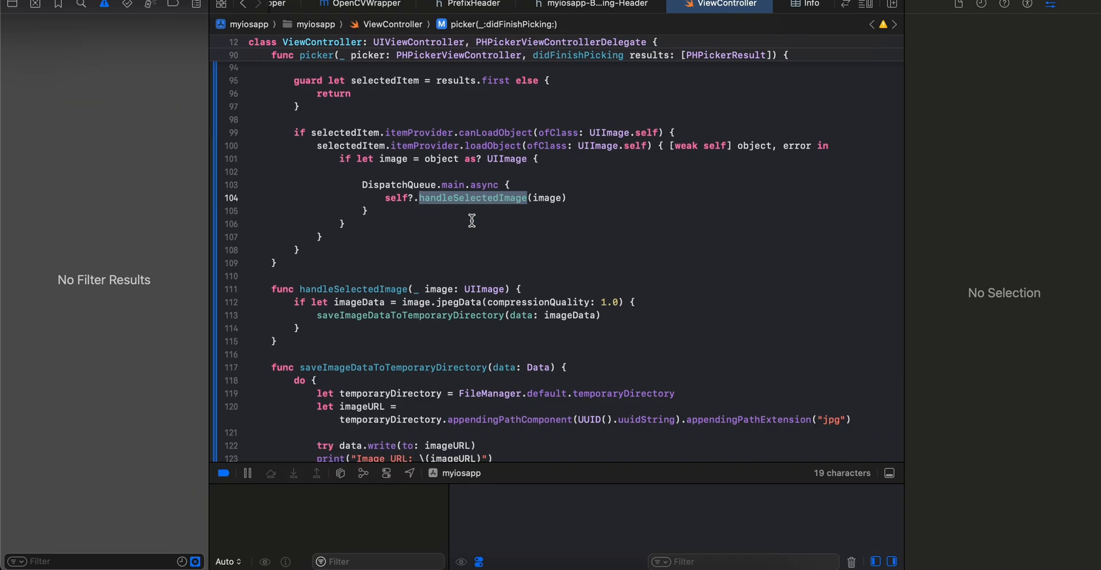
{"action": "scroll", "scroll_direction": "down", "scroll_amount": 3}
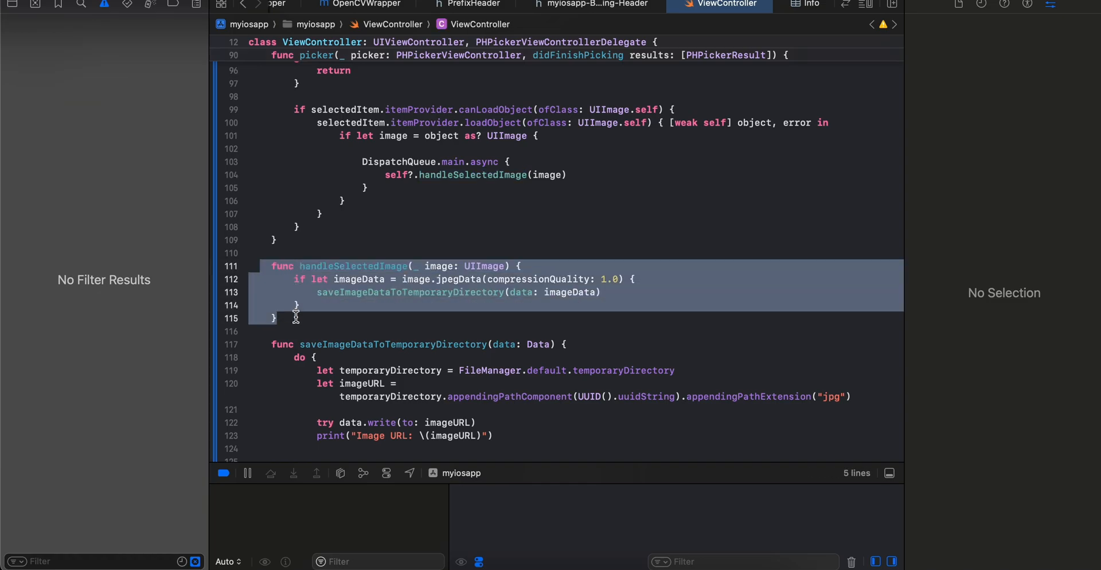
{"action": "scroll", "scroll_direction": "down", "scroll_amount": 3}
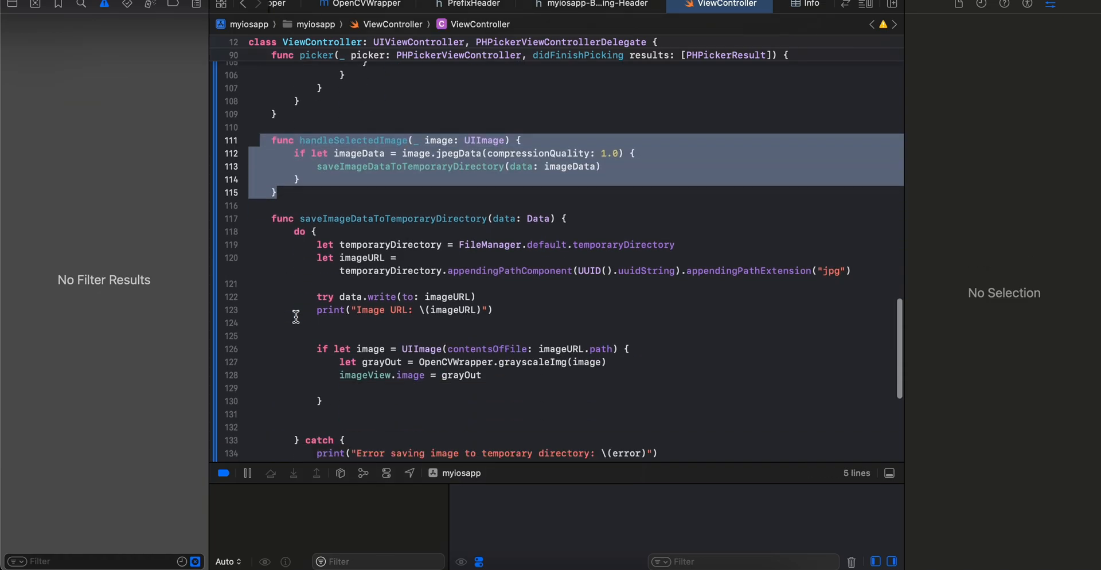
{"action": "scroll", "scroll_direction": "down", "scroll_amount": 3}
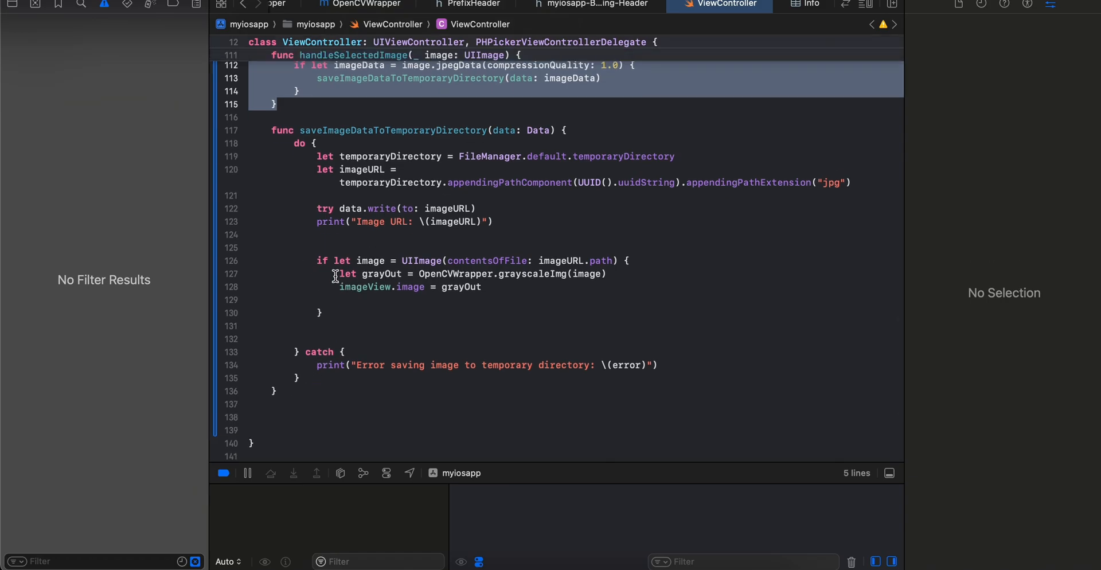
{"action": "left_click", "coordinate": [331, 274]}
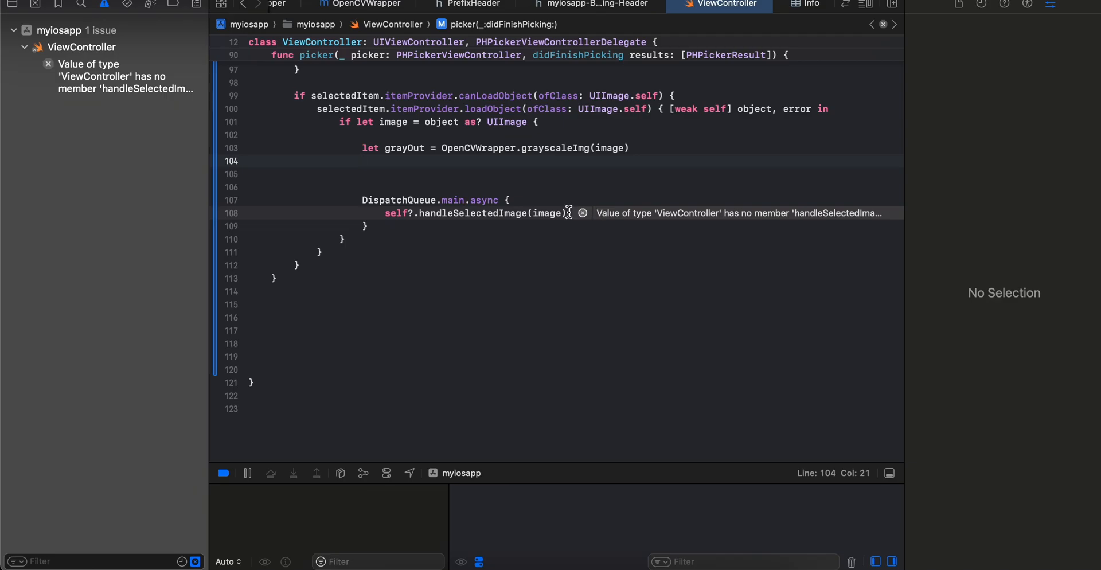
Assign grayOut to imageView.image and apply the 'self.' and optional '?' Fix-its to clear errors
{"action": "type", "text": "imageView.image = grayOut"}
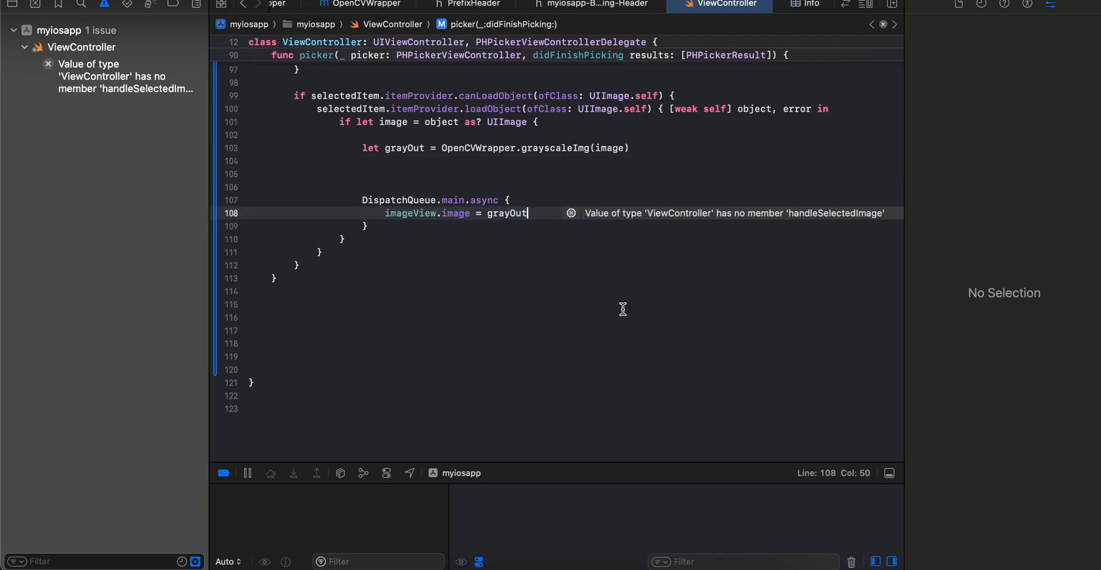
{"action": "double_click", "coordinate": [478, 147]}
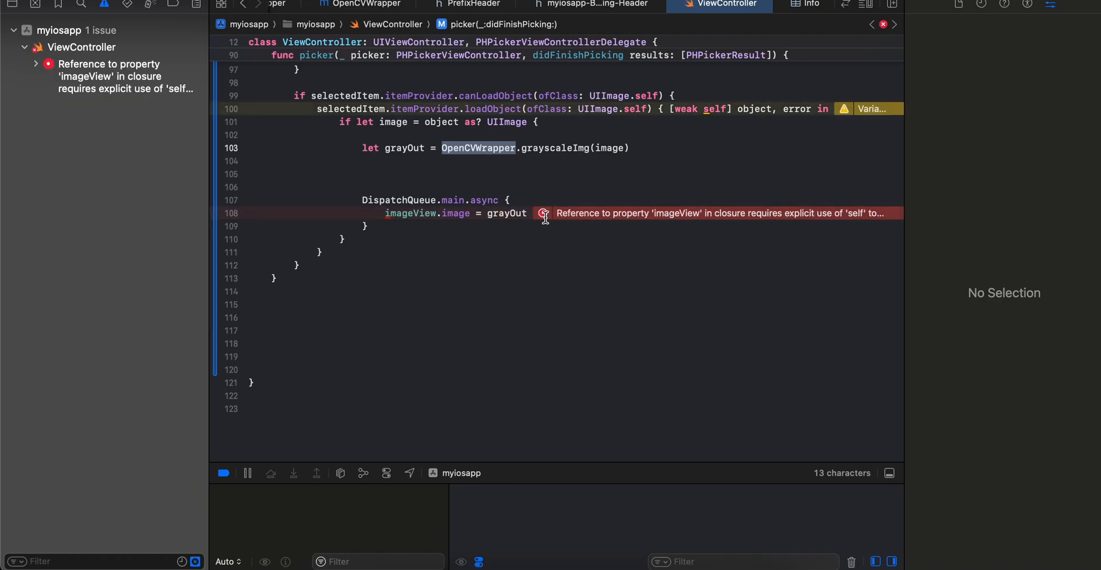
{"action": "left_click", "coordinate": [542, 212]}
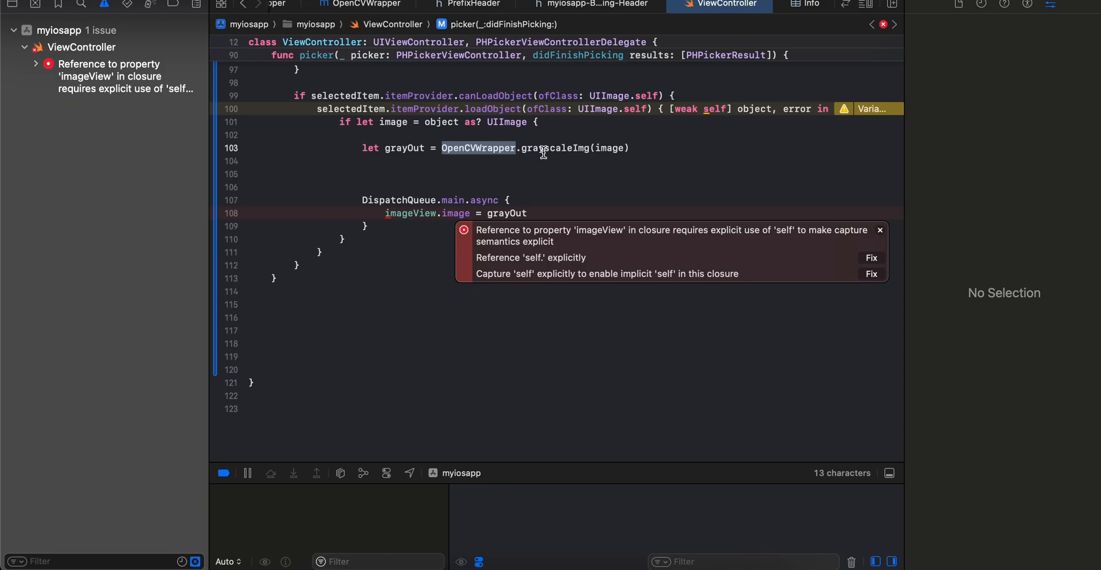
{"action": "mouse_move", "coordinate": [576, 162]}
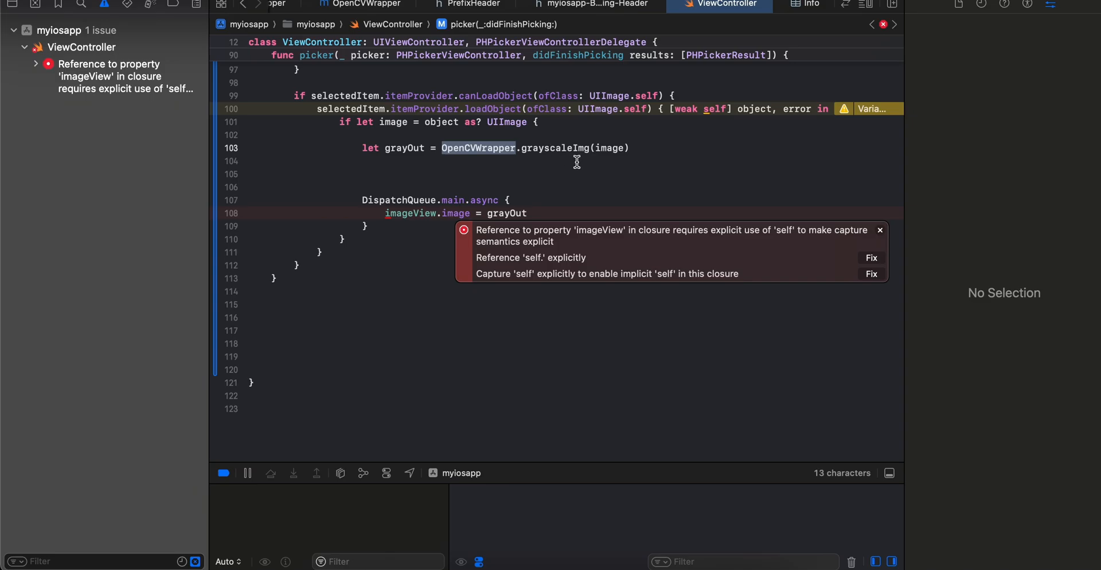
{"action": "left_click", "coordinate": [870, 258]}
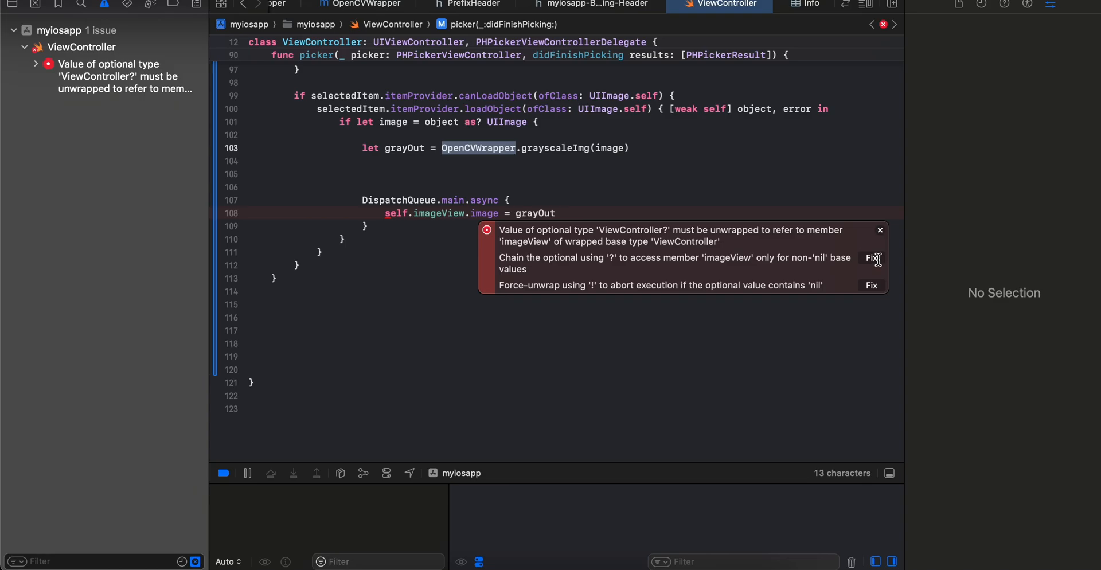
{"action": "left_click", "coordinate": [872, 258]}
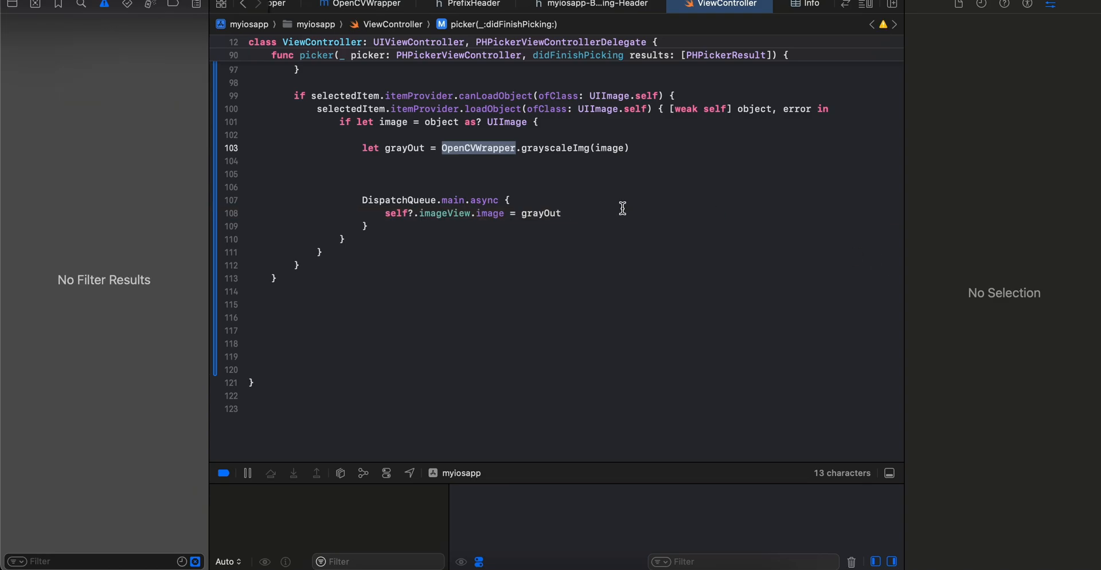
{"action": "left_click", "coordinate": [412, 212]}
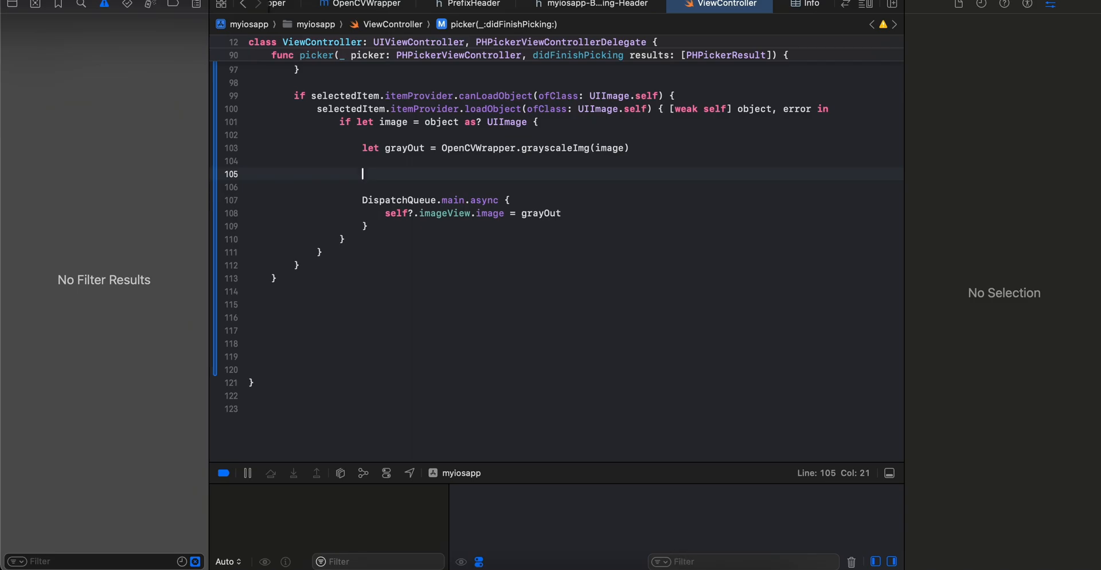
{"action": "mouse_move", "coordinate": [696, 559]}
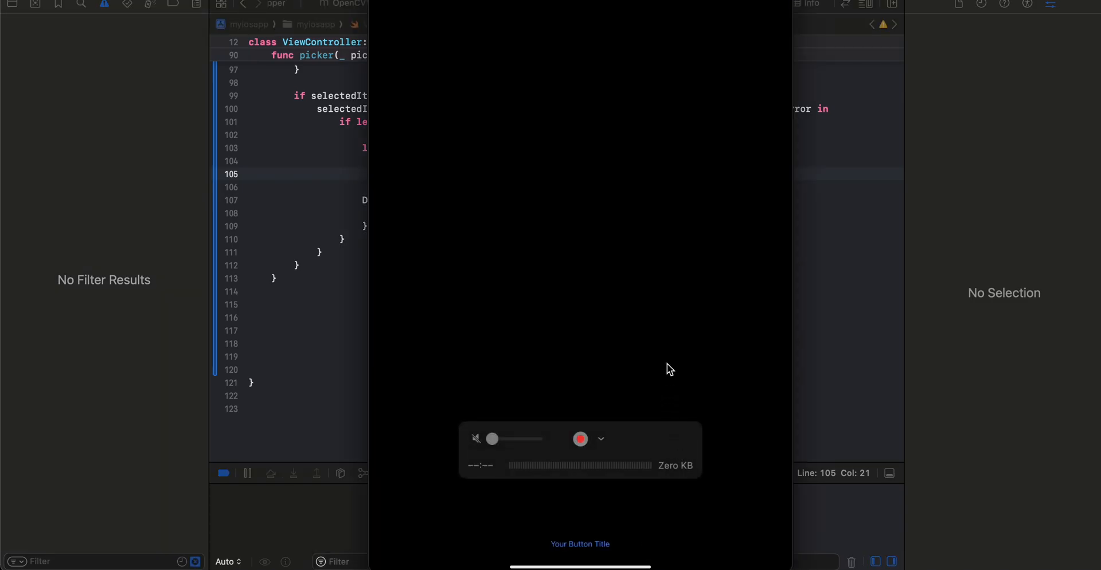
{"action": "mouse_move", "coordinate": [667, 424]}
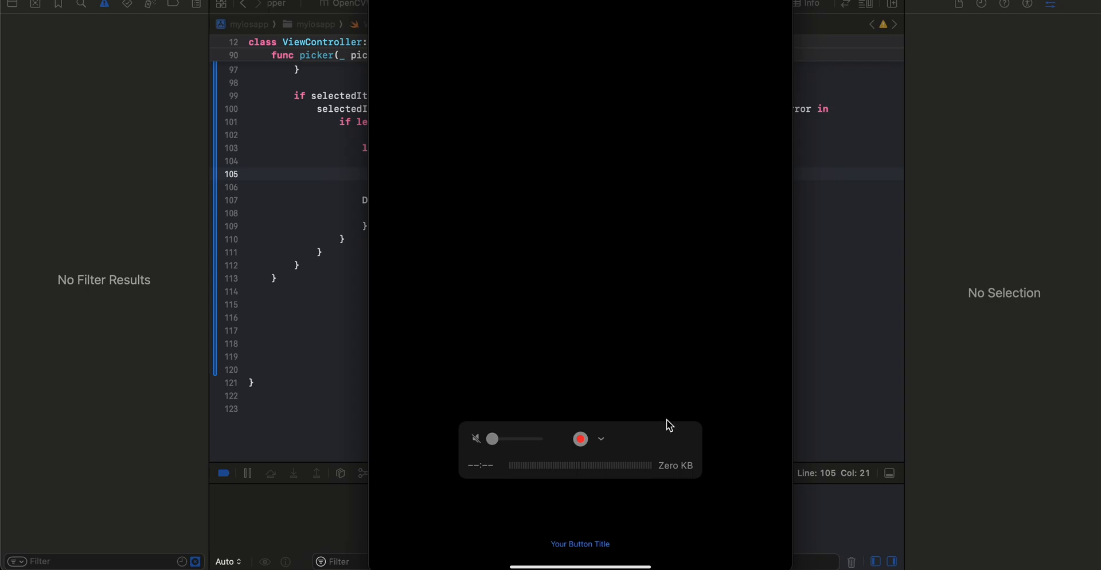